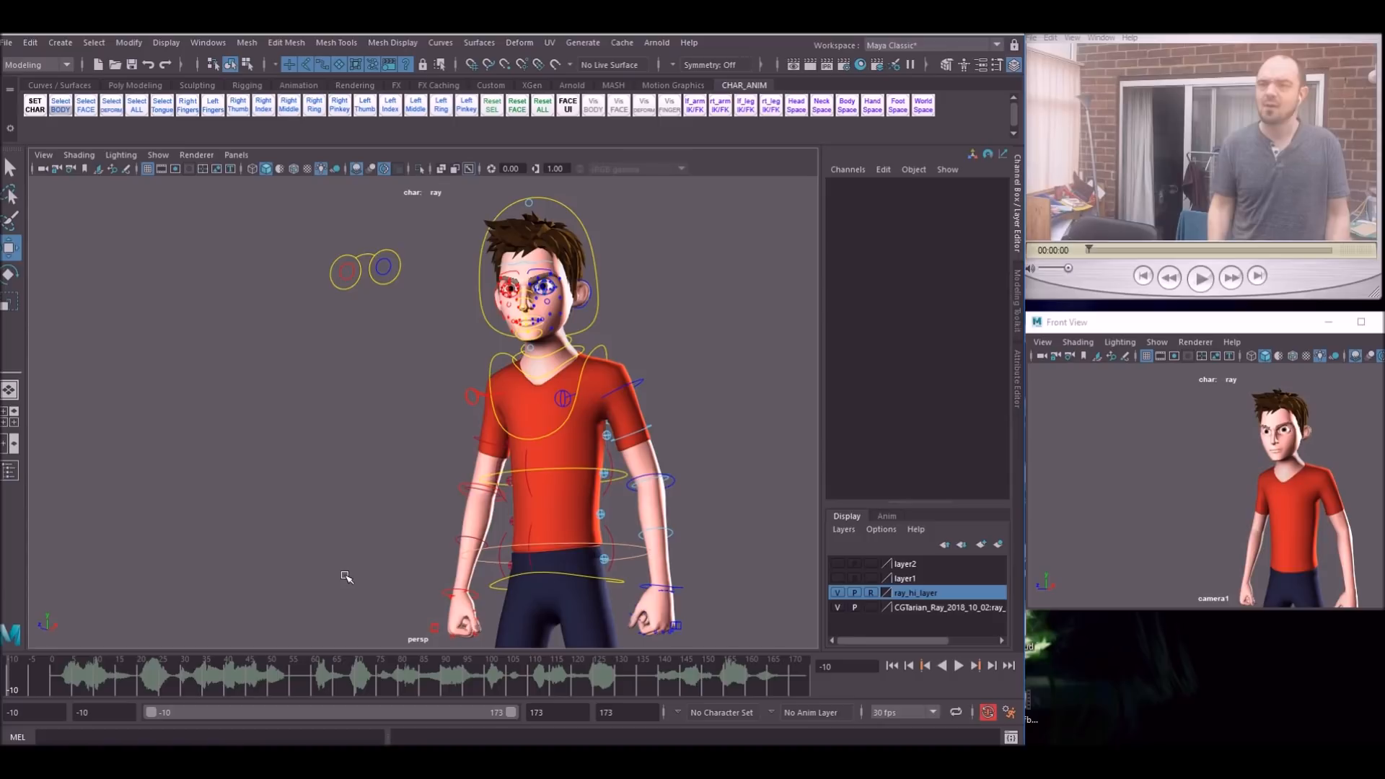
# - Play Ray's blocked animation and the reference clip to compare the frame-22 fists-raised pose
pyautogui.click(958, 665)
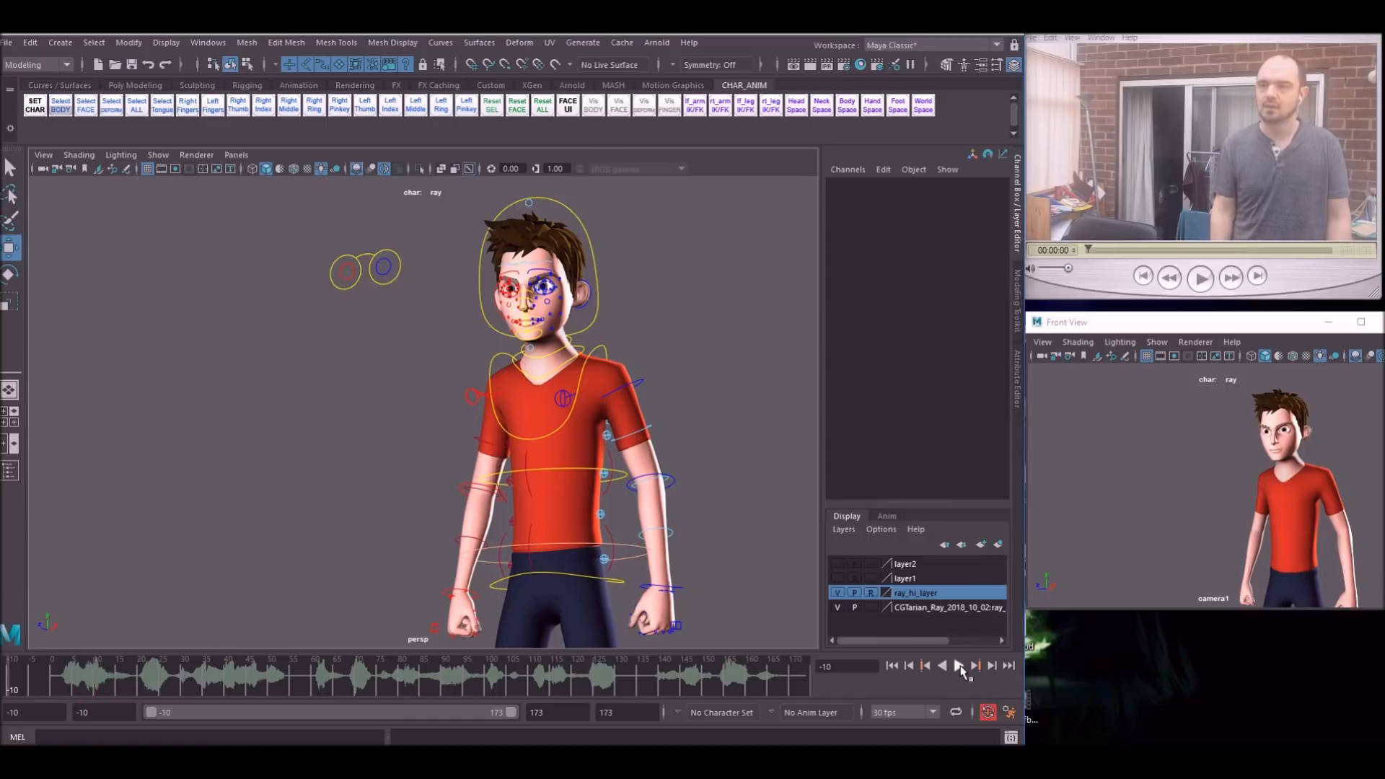
pyautogui.click(959, 666)
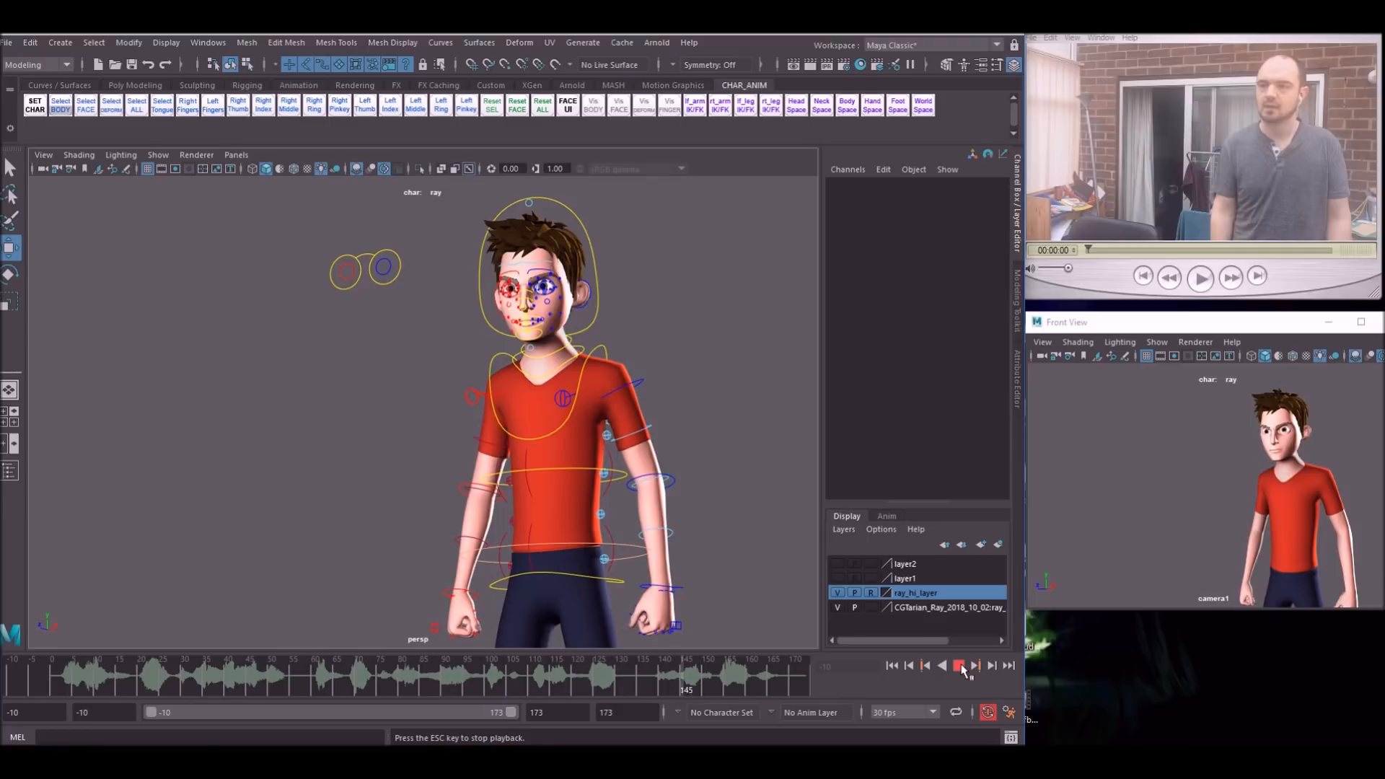
pyautogui.click(960, 665)
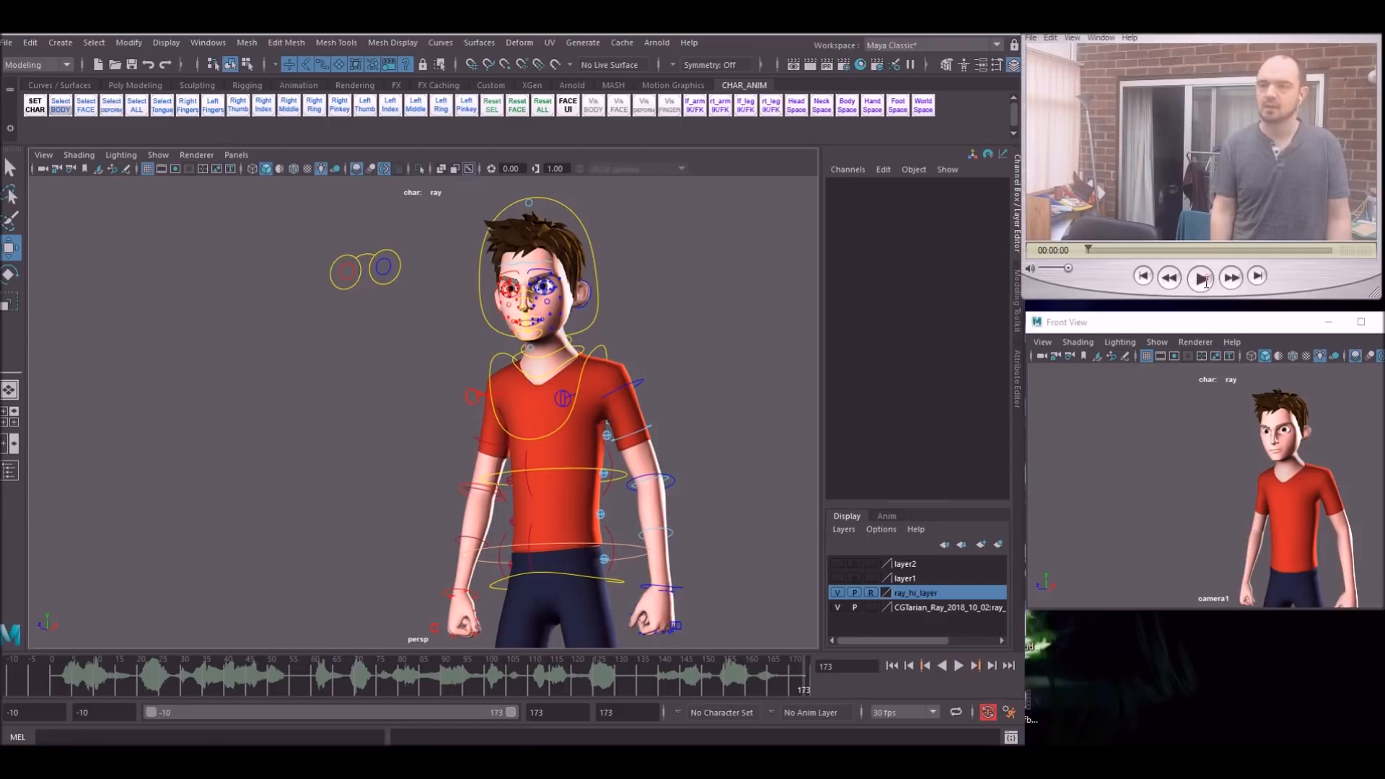
pyautogui.click(1199, 277)
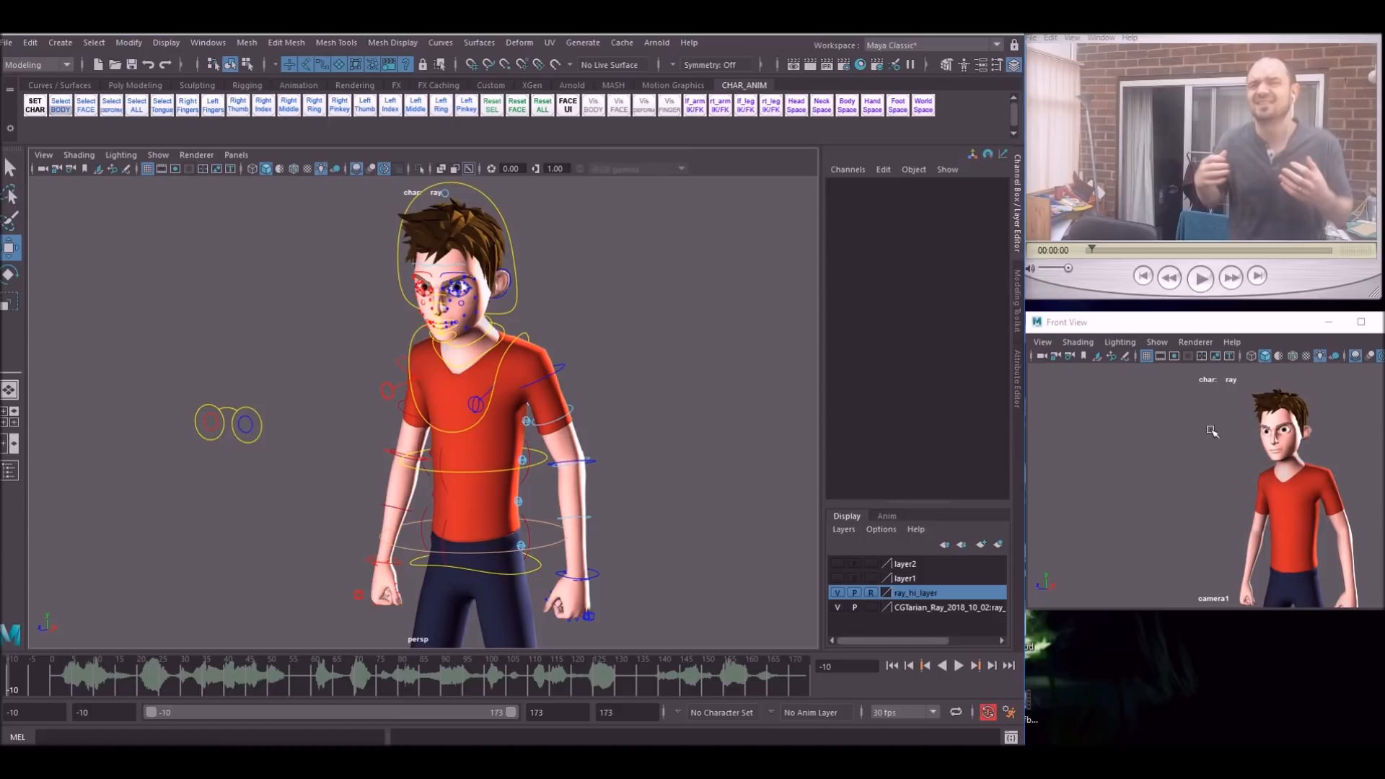
pyautogui.moveTo(1146, 354)
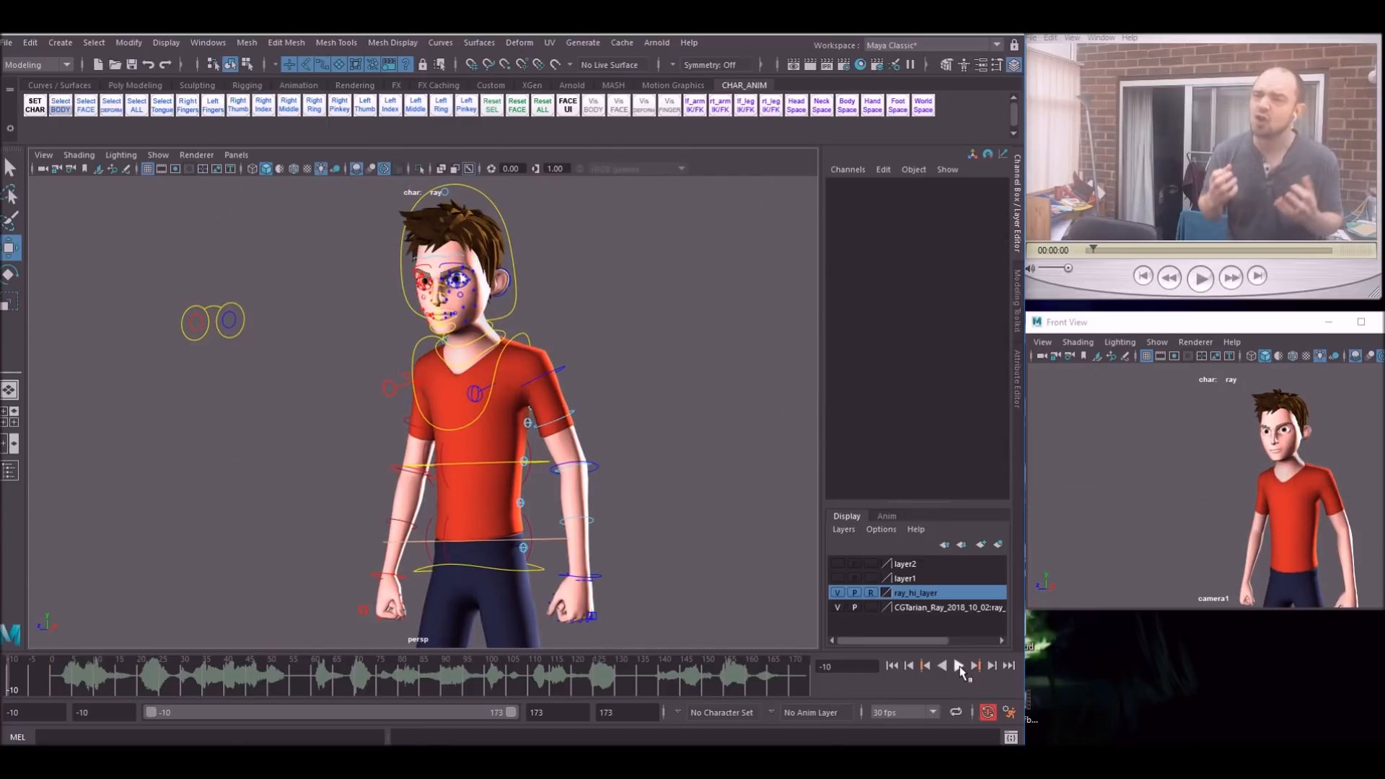
pyautogui.click(958, 665)
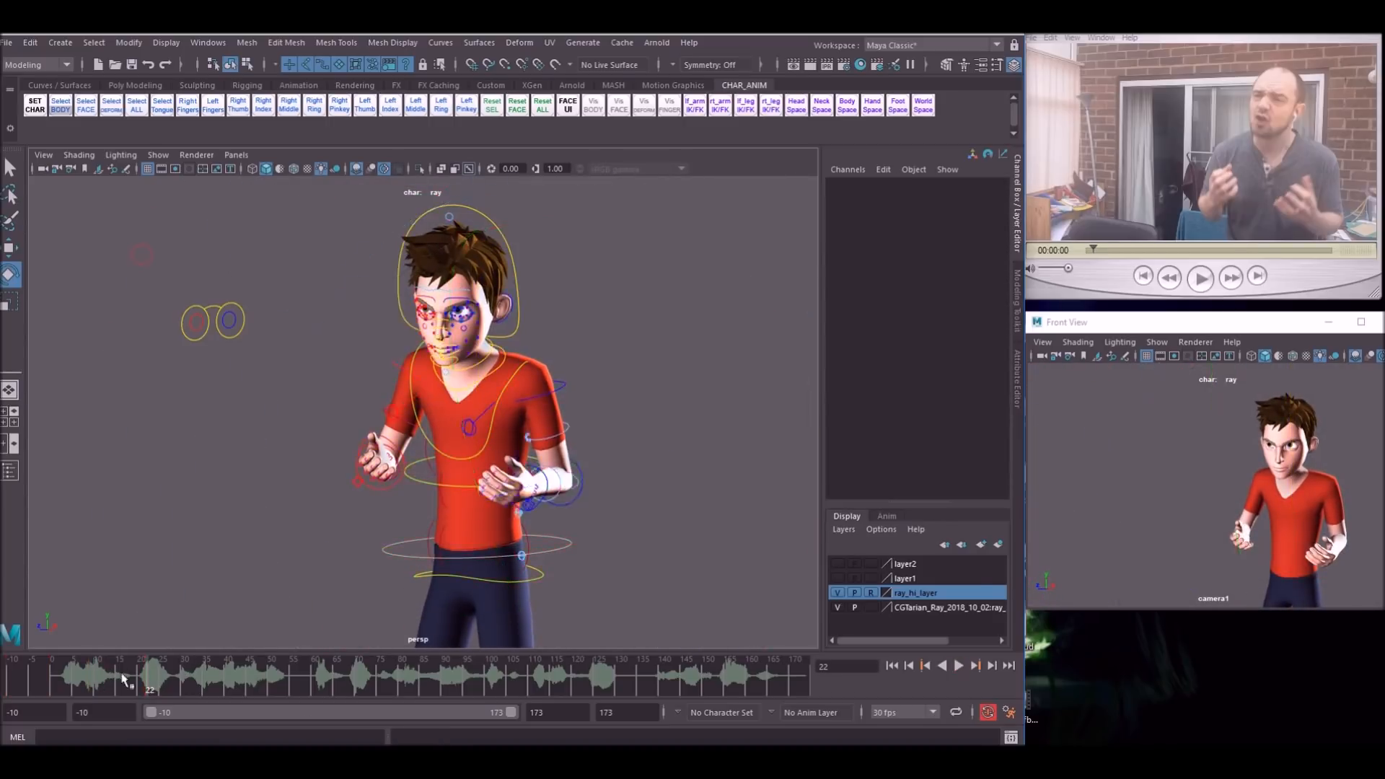
pyautogui.click(958, 665)
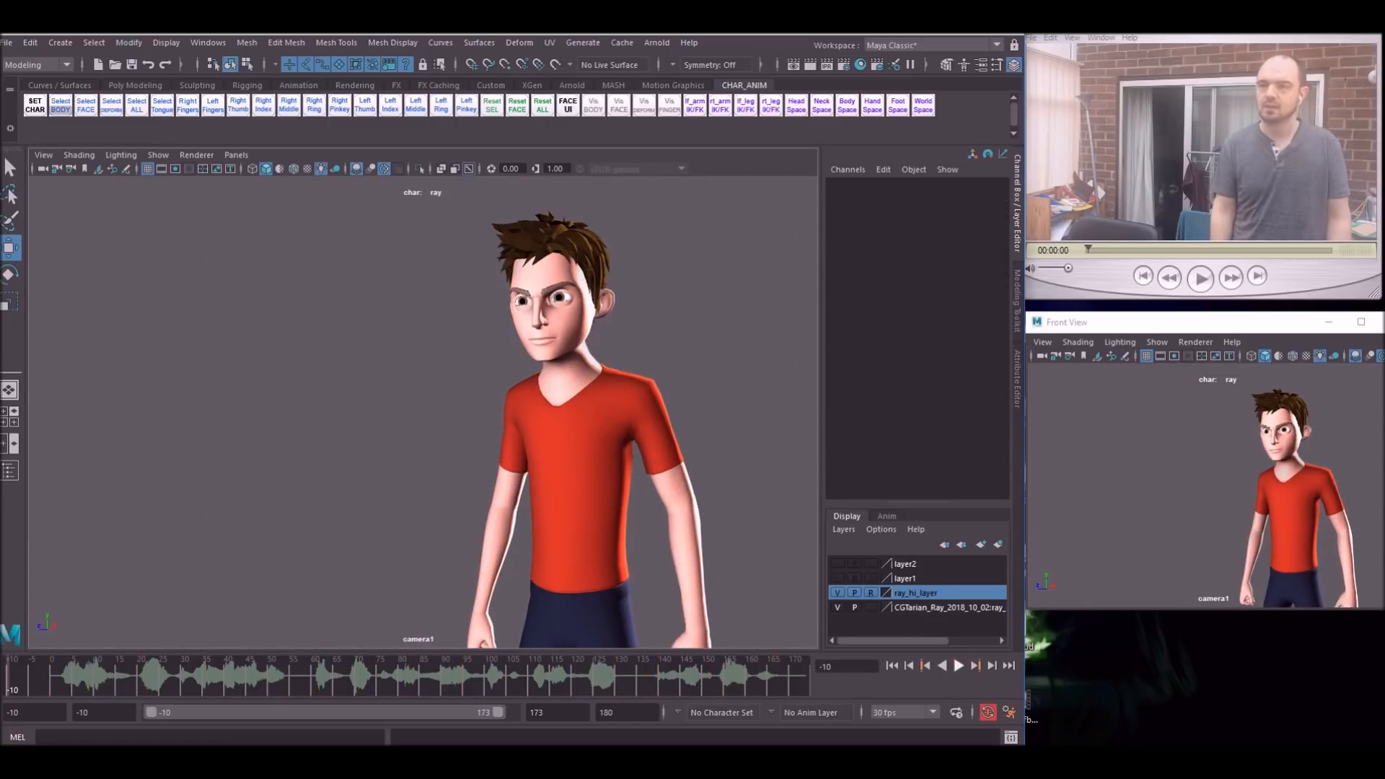
pyautogui.click(959, 666)
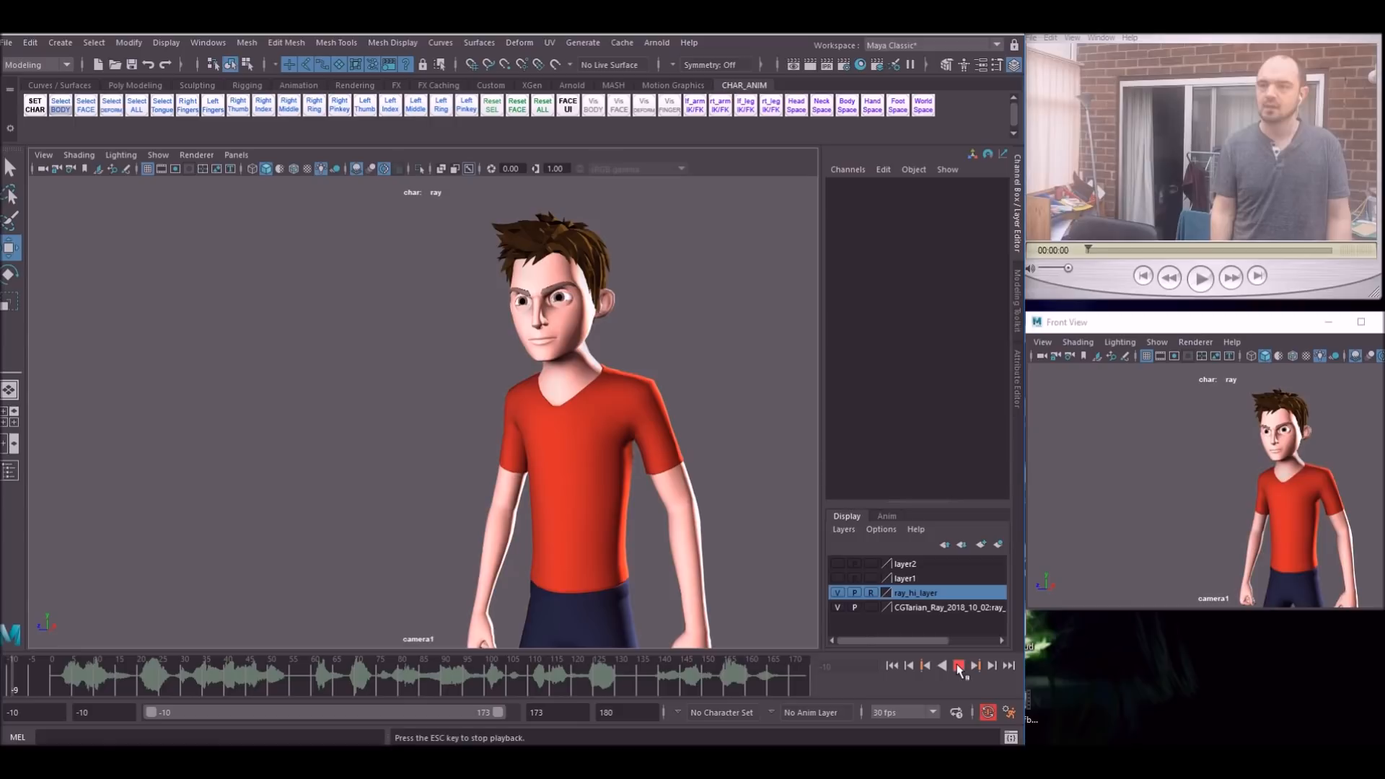
pyautogui.click(959, 664)
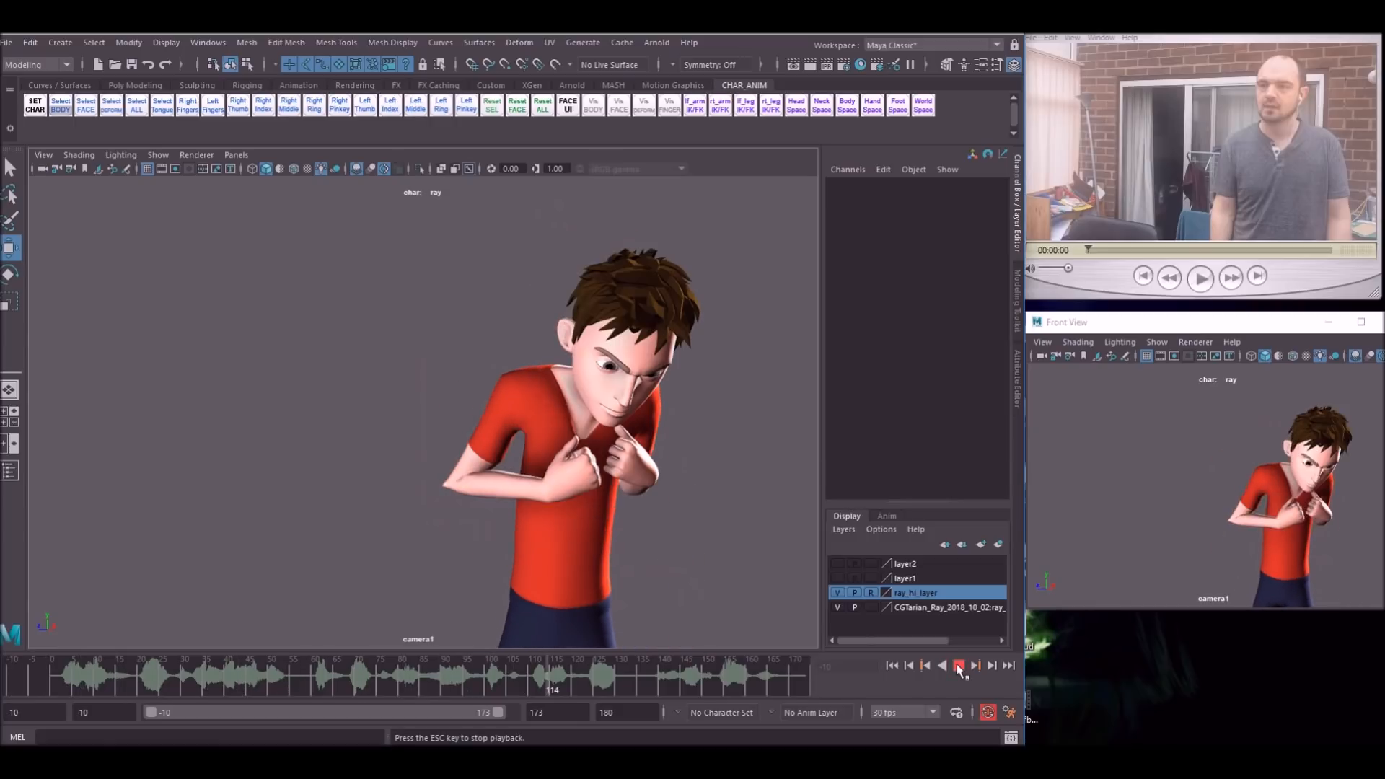
pyautogui.click(957, 664)
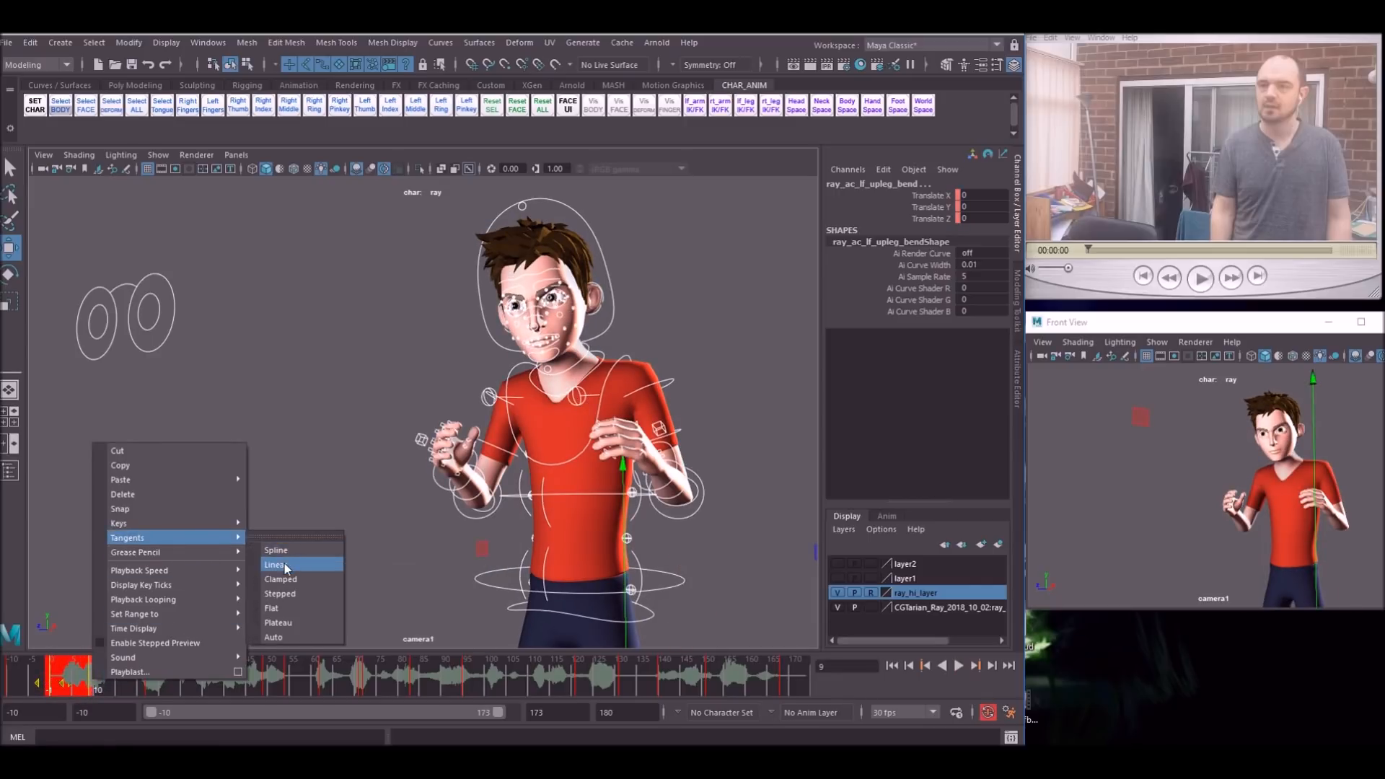
# - Preview Ray's keys with linear tangents, then set them back to stepped in the Graph Editor
pyautogui.click(278, 564)
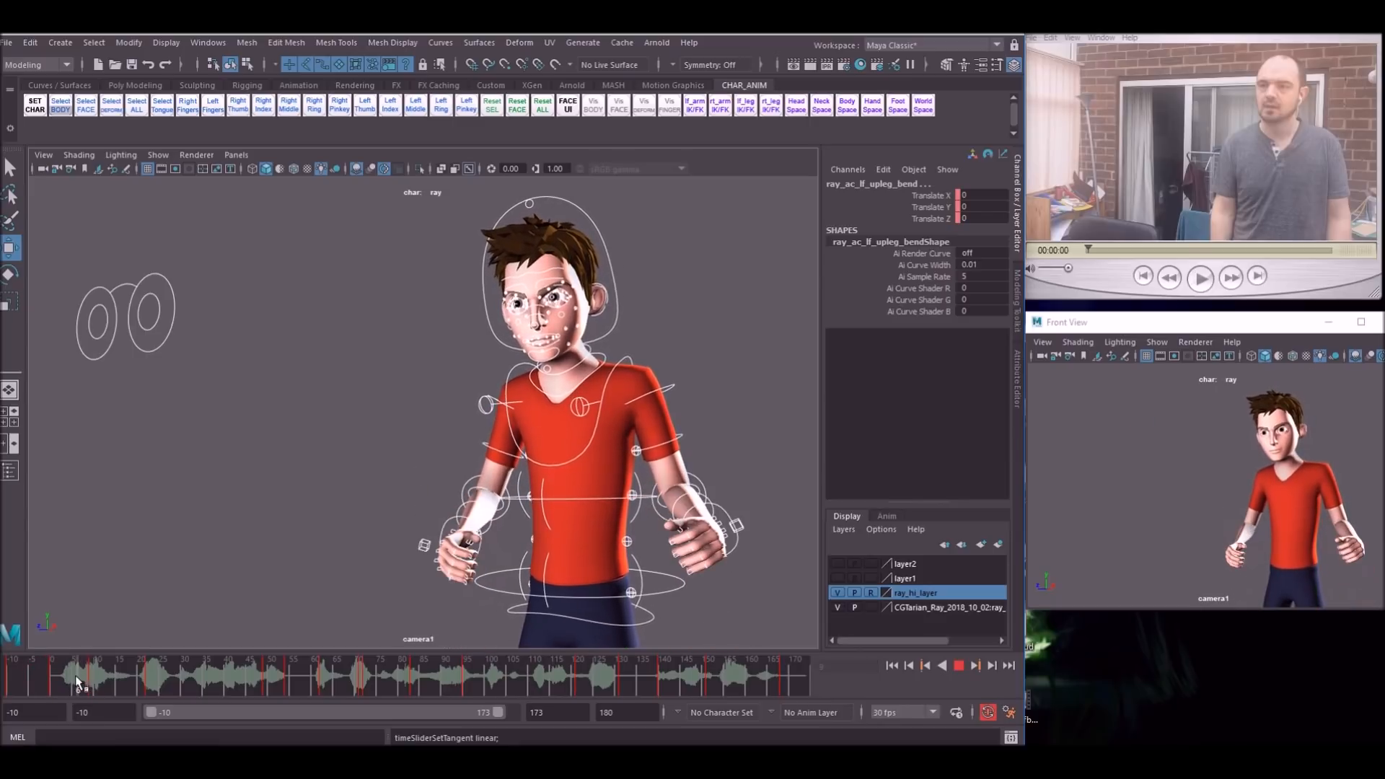
pyautogui.click(207, 43)
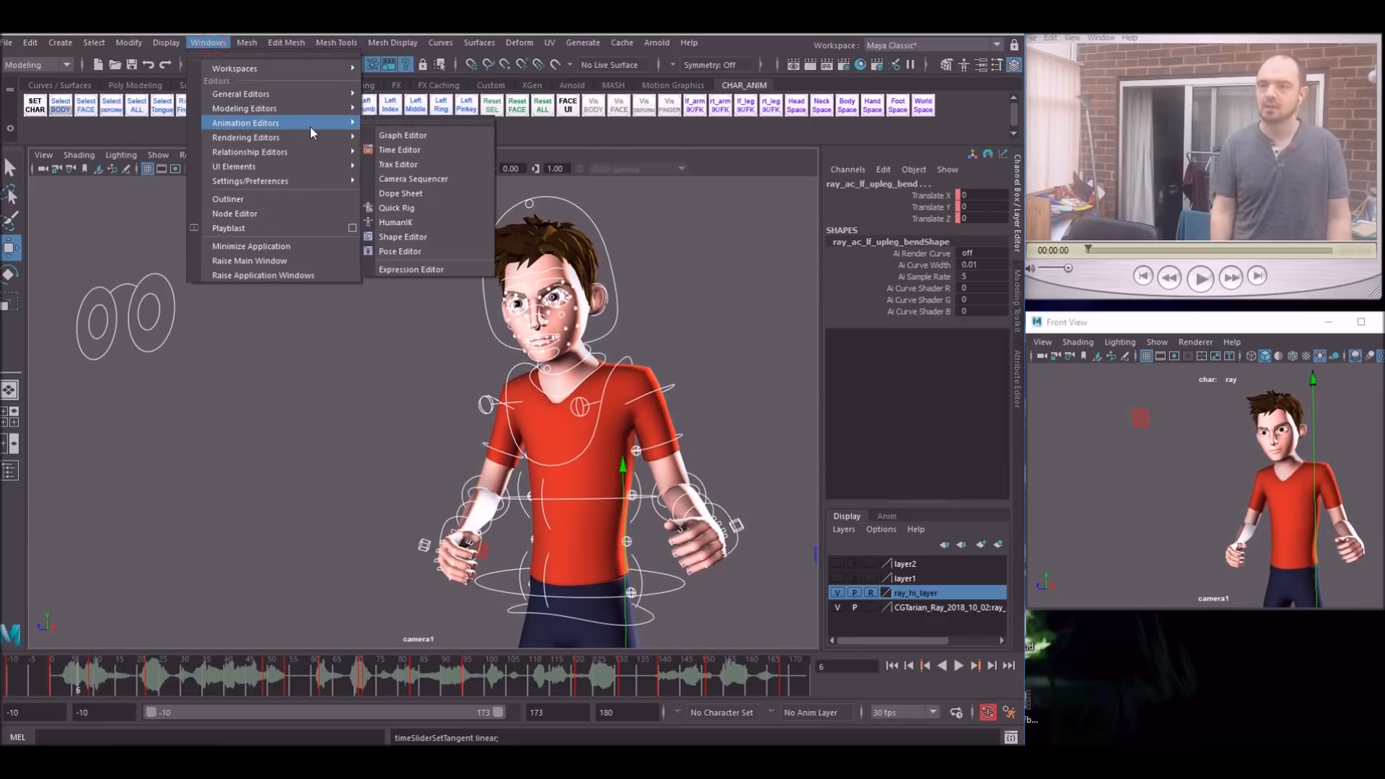
pyautogui.click(402, 135)
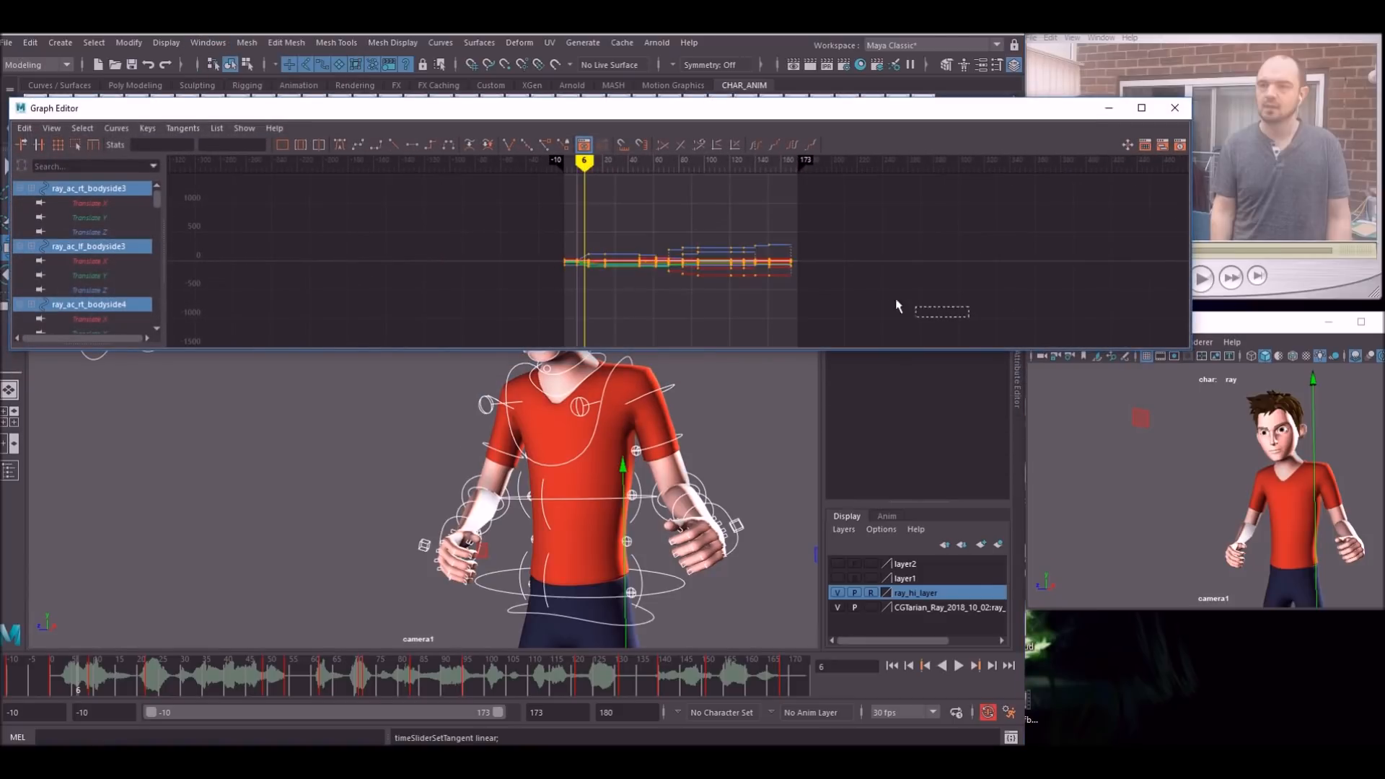
pyautogui.click(115, 128)
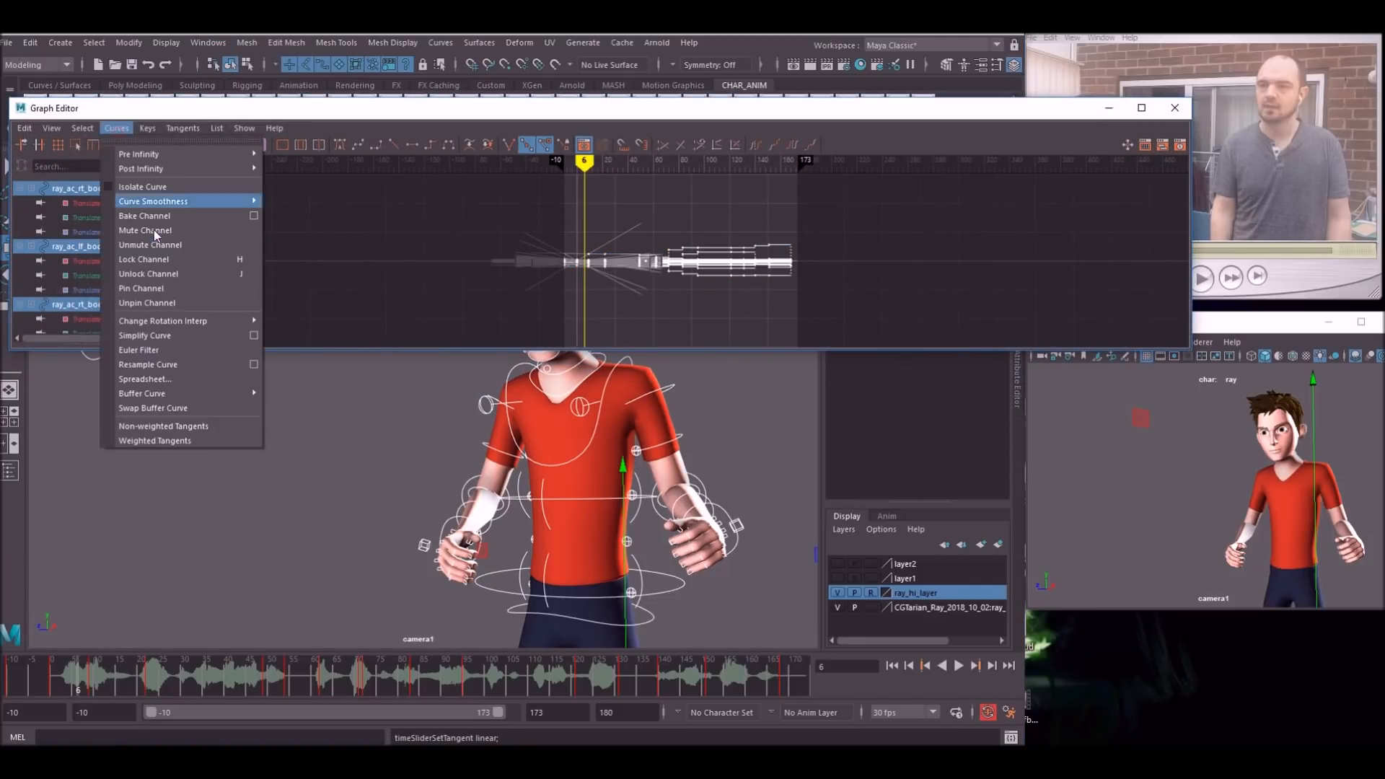
pyautogui.click(138, 350)
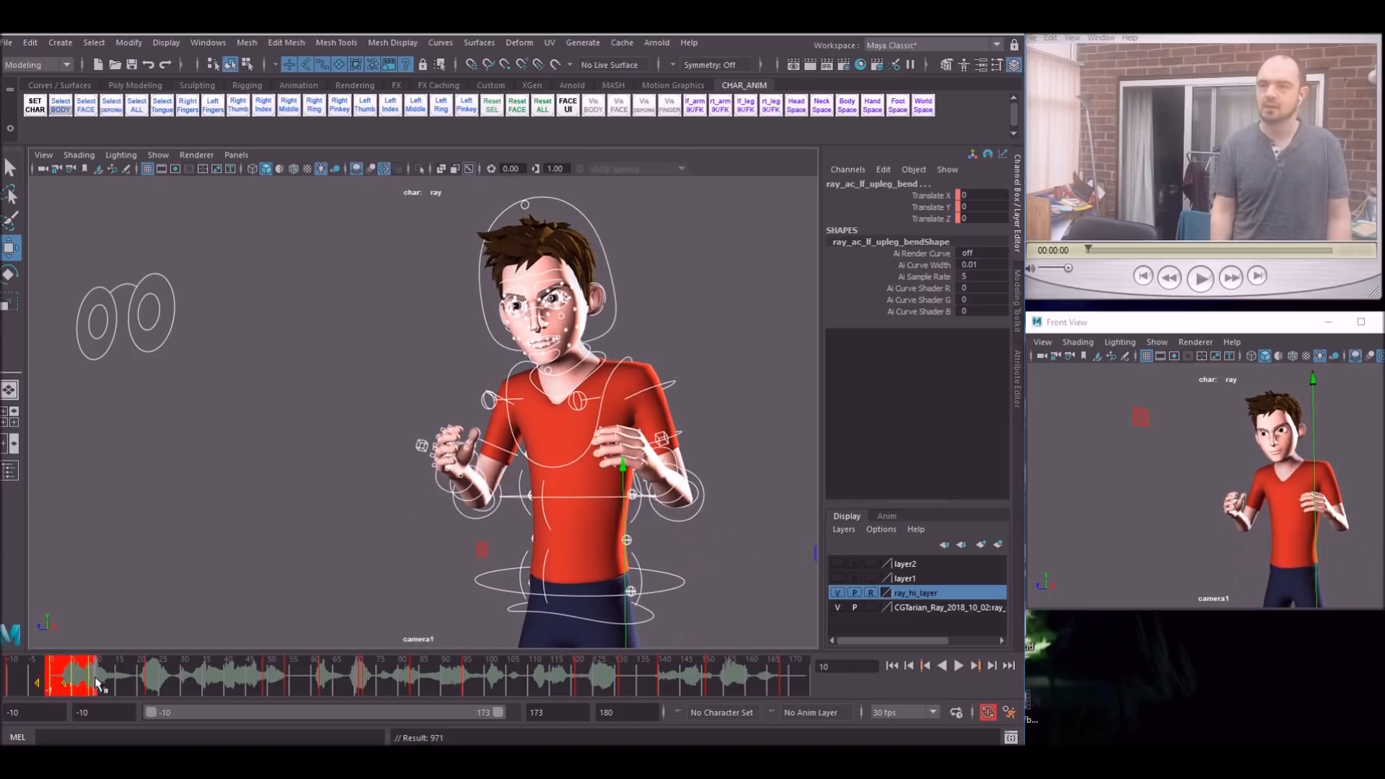
pyautogui.rightClick(98, 675)
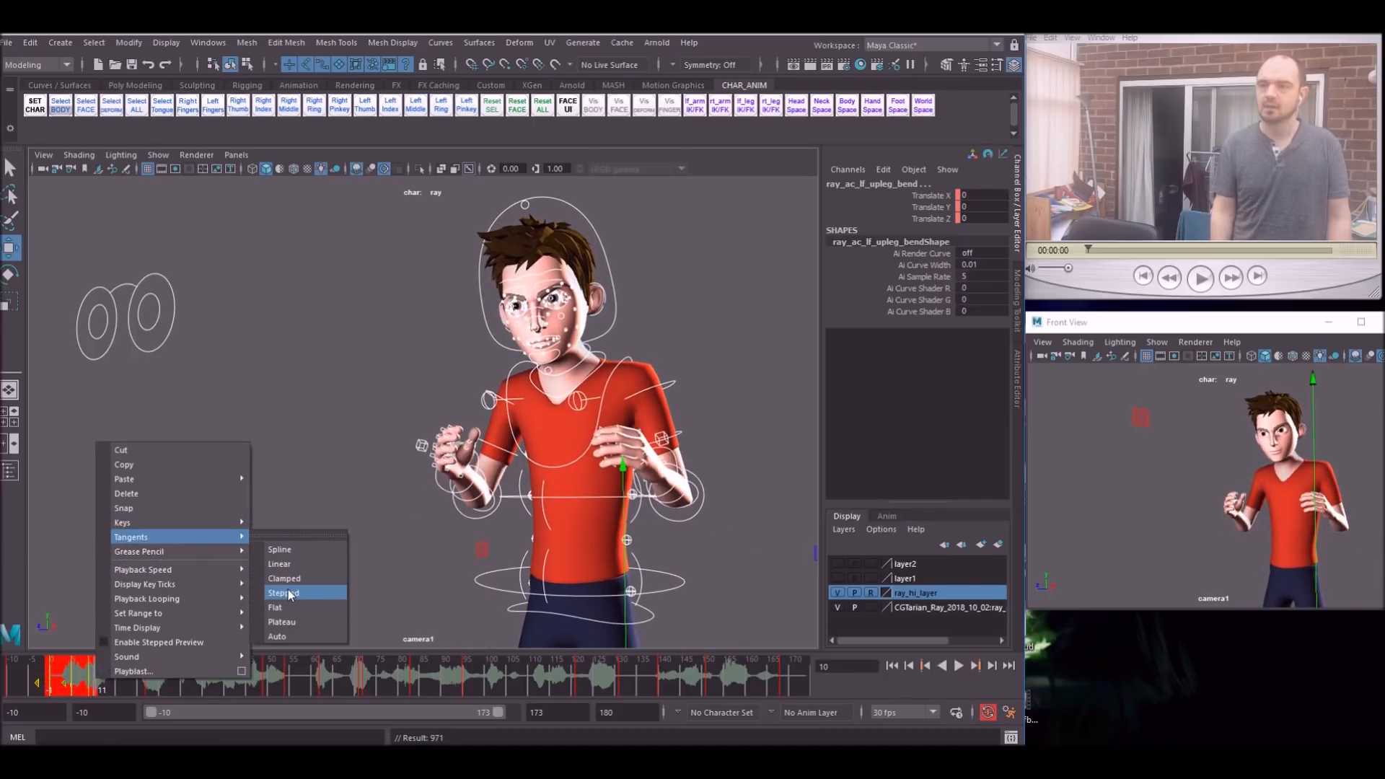
pyautogui.click(283, 592)
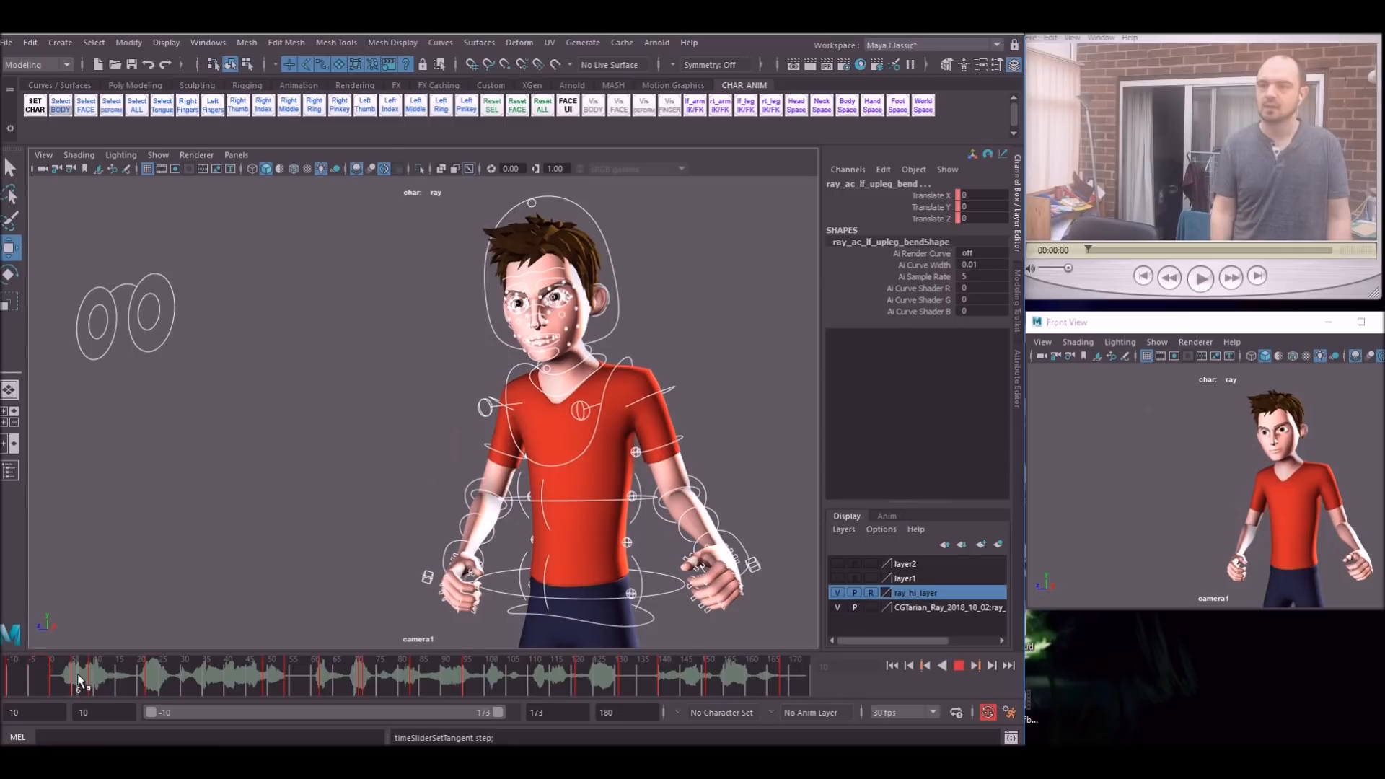
# - Adjust Ray's upper body and head rotations at frame 15 and replay the video reference
pyautogui.click(72, 676)
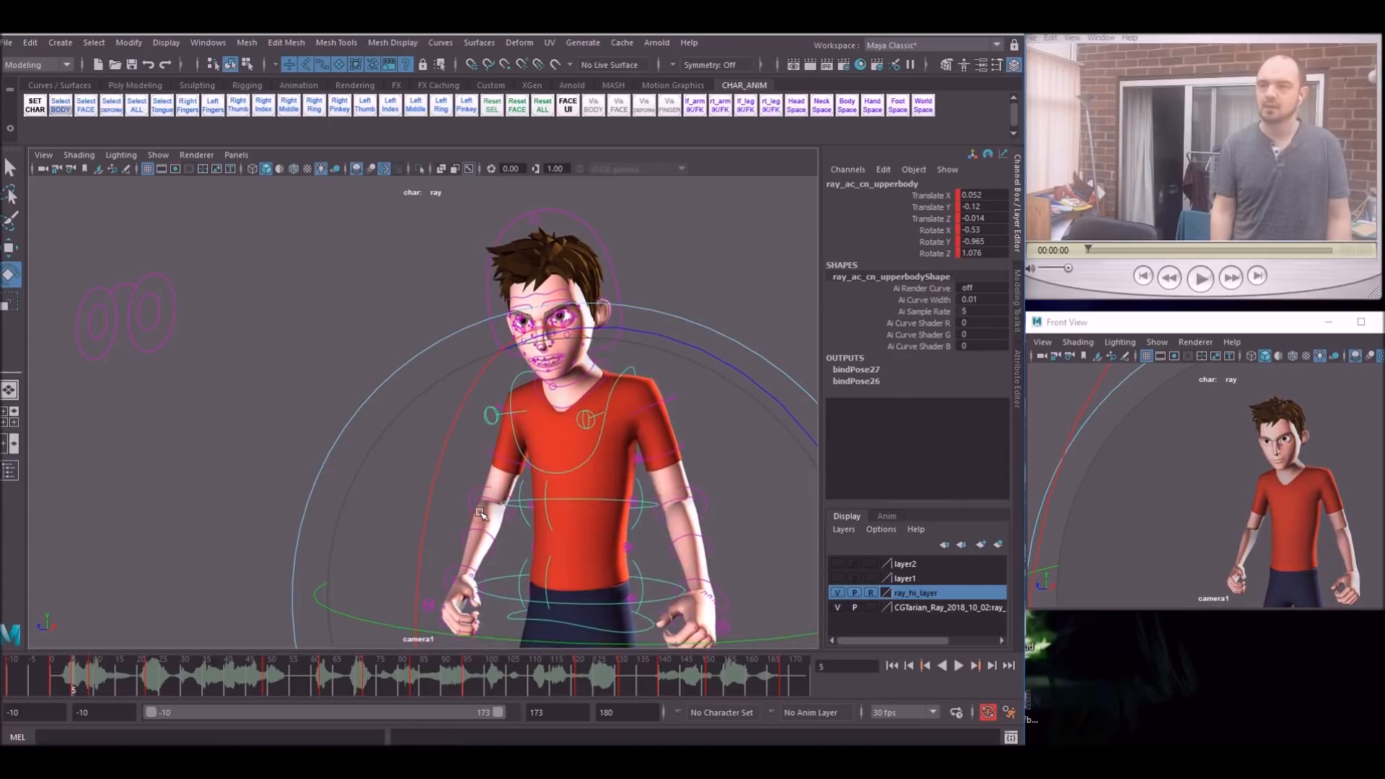
pyautogui.click(468, 502)
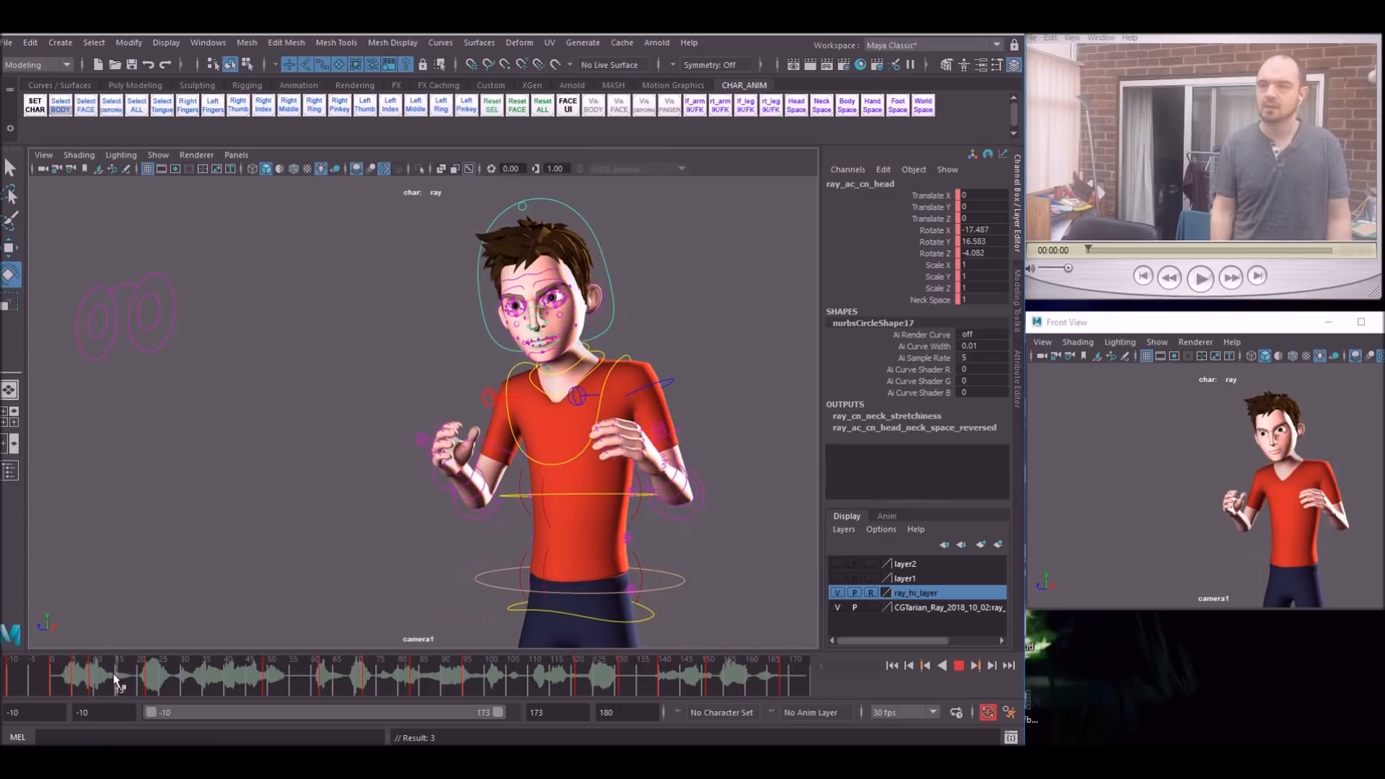
pyautogui.click(79, 673)
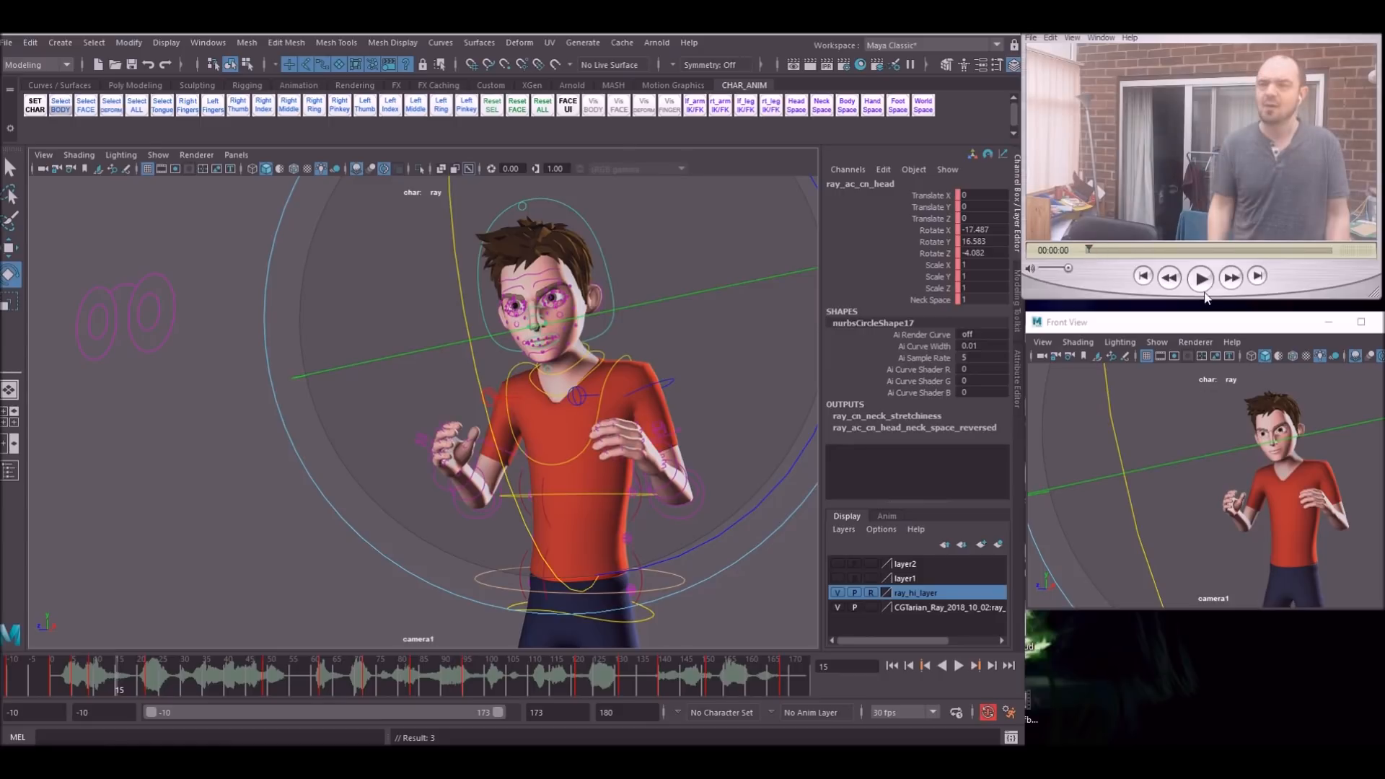
pyautogui.click(1199, 276)
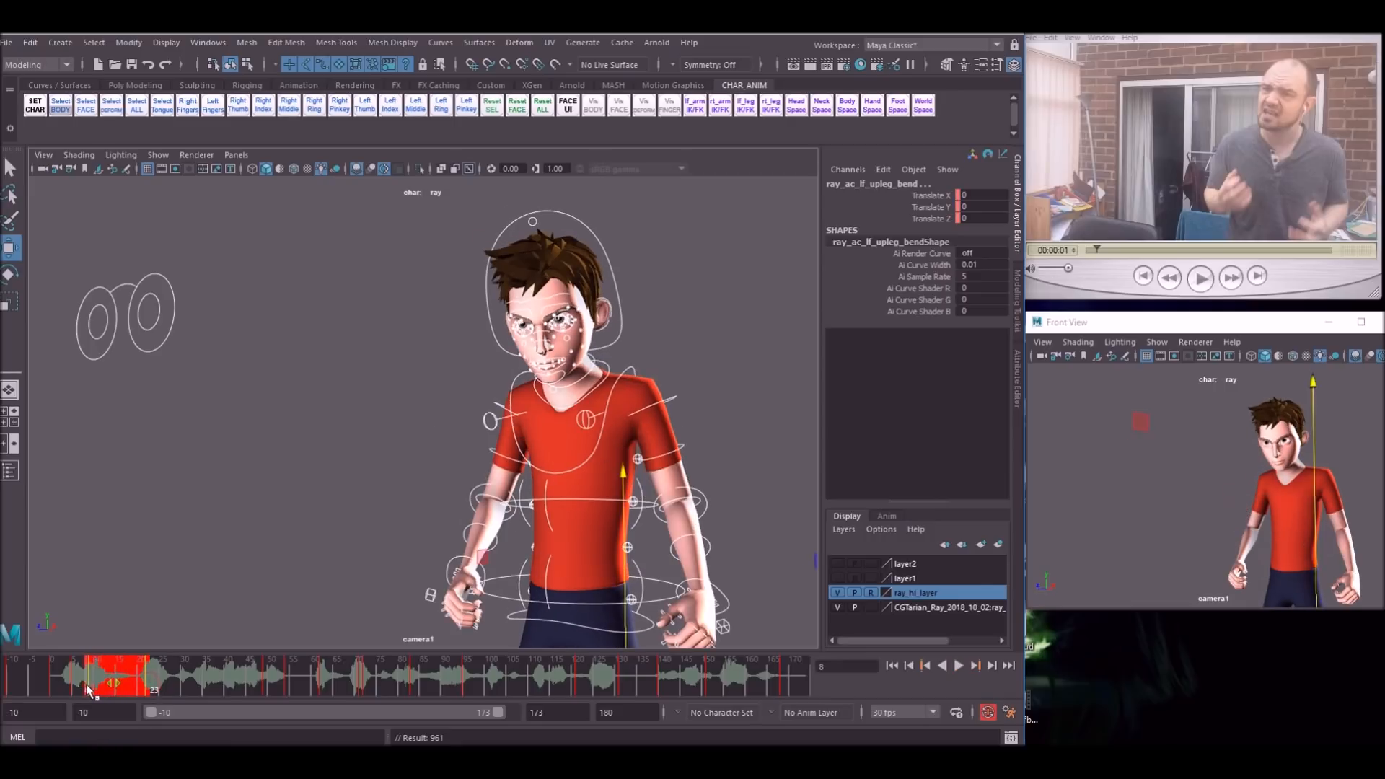
# - Scrub to frame 15 to pose Ray's fists raised before his chest
pyautogui.moveTo(93, 676); pyautogui.dragTo(69, 676)
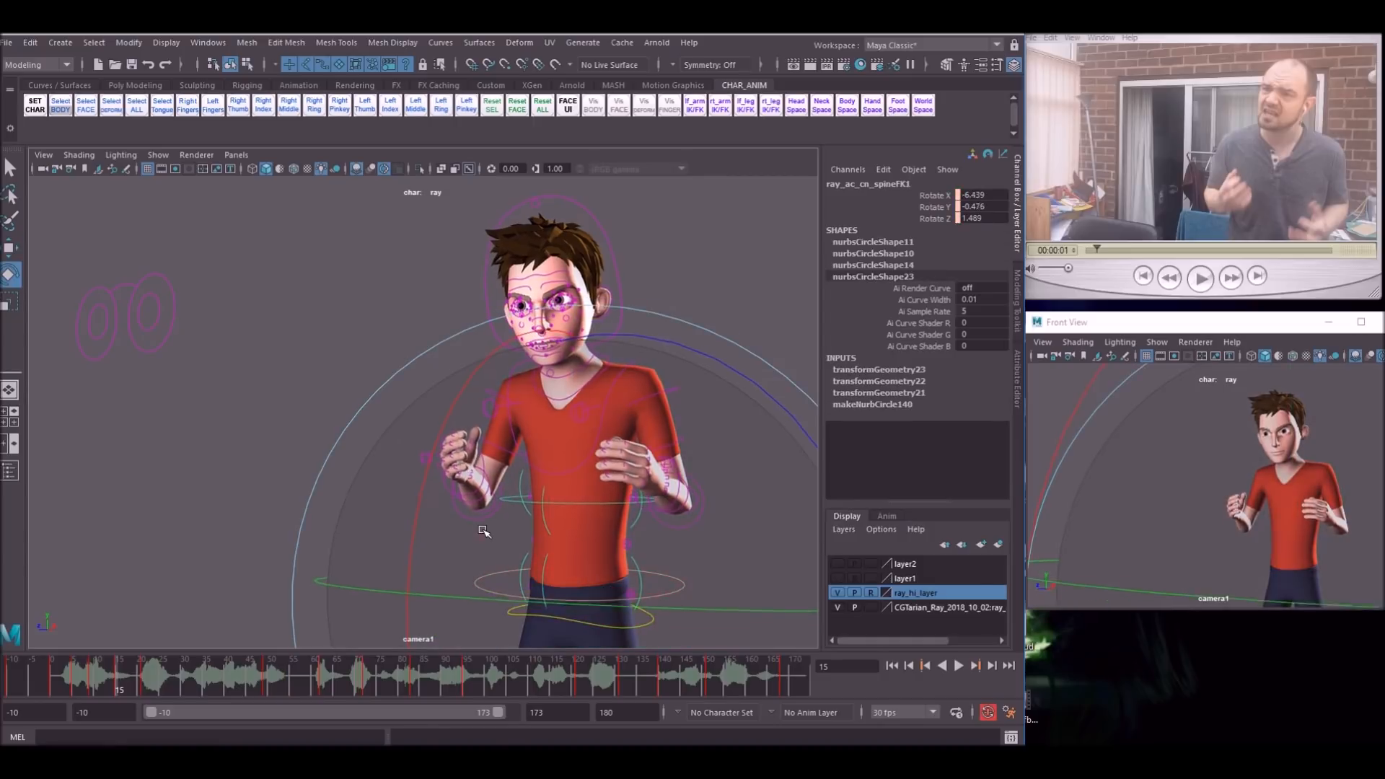
# - Refine Ray's head, right arm bend and left elbow controls, then scrub toward frame 23
pyautogui.click(574, 499)
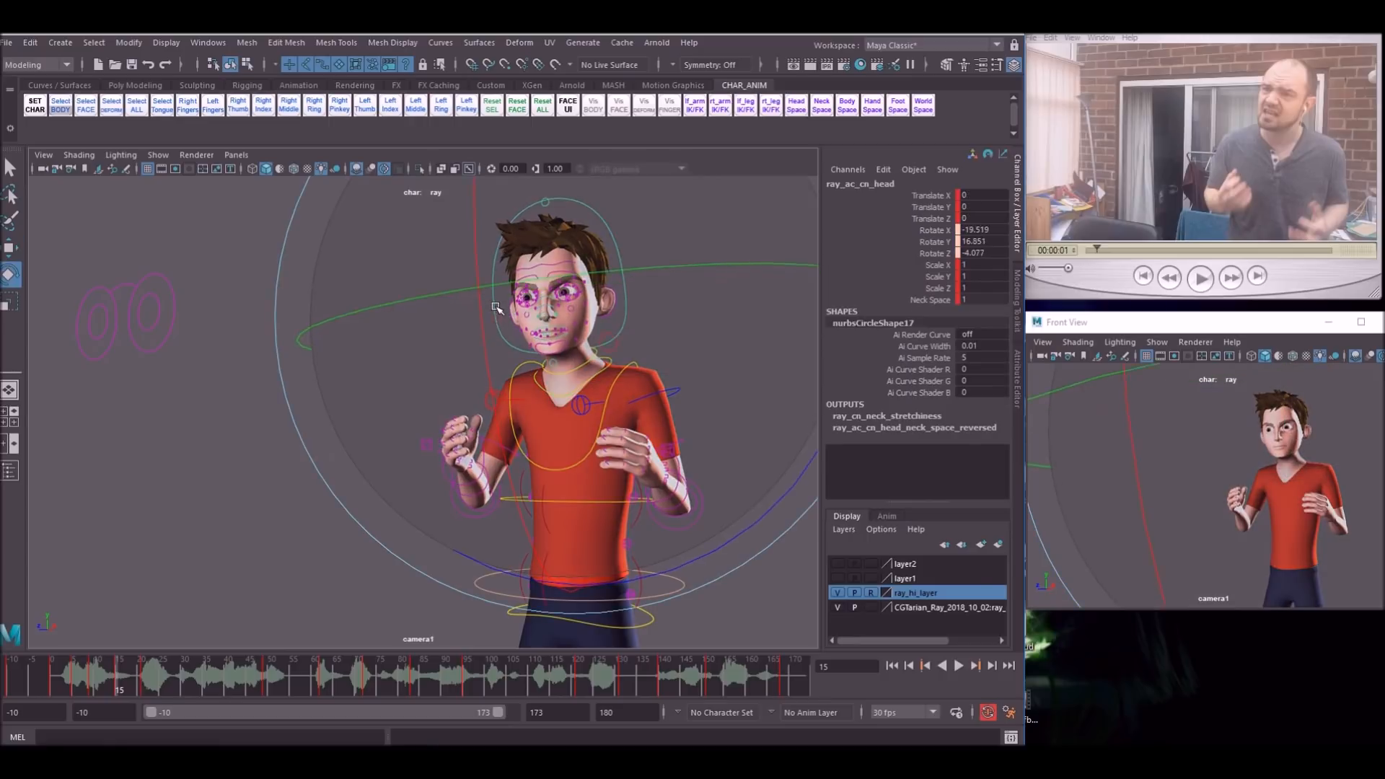
pyautogui.click(600, 466)
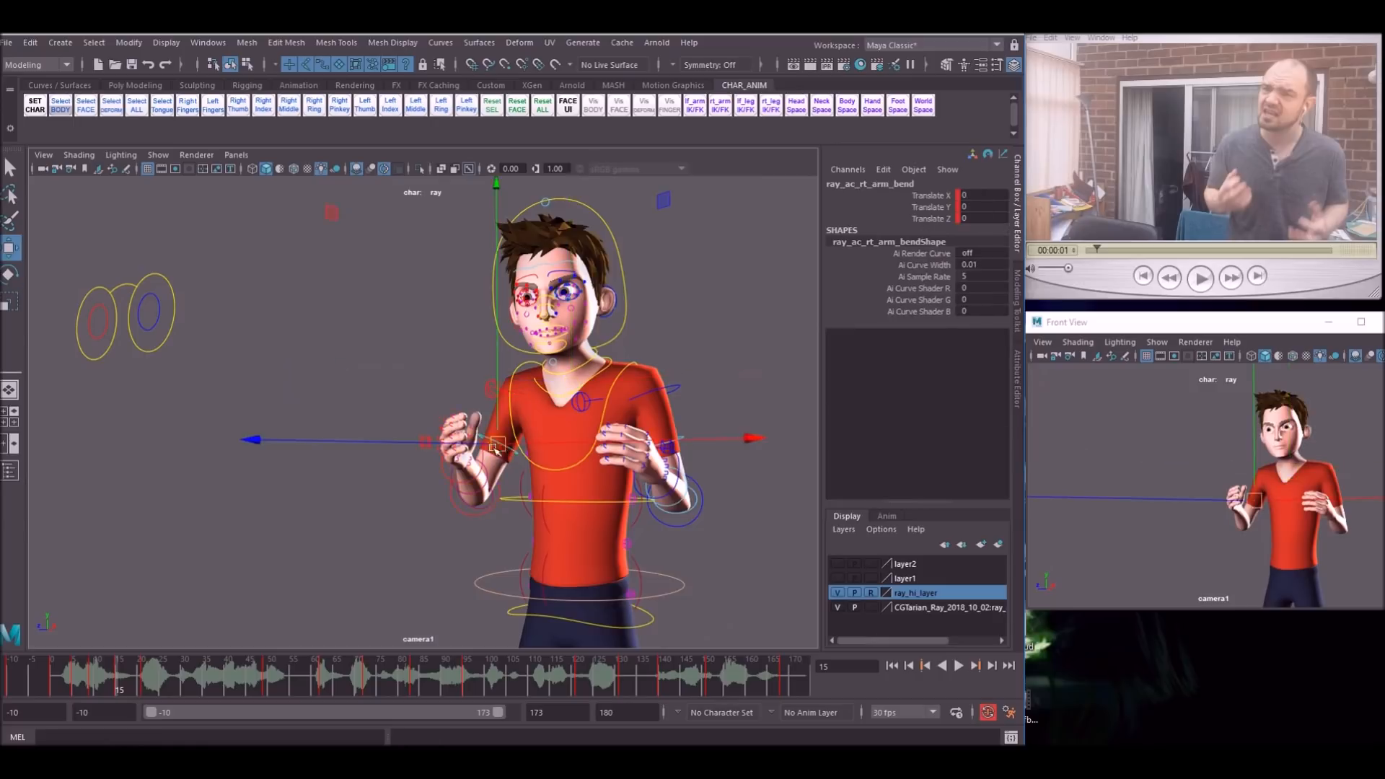
pyautogui.click(511, 439)
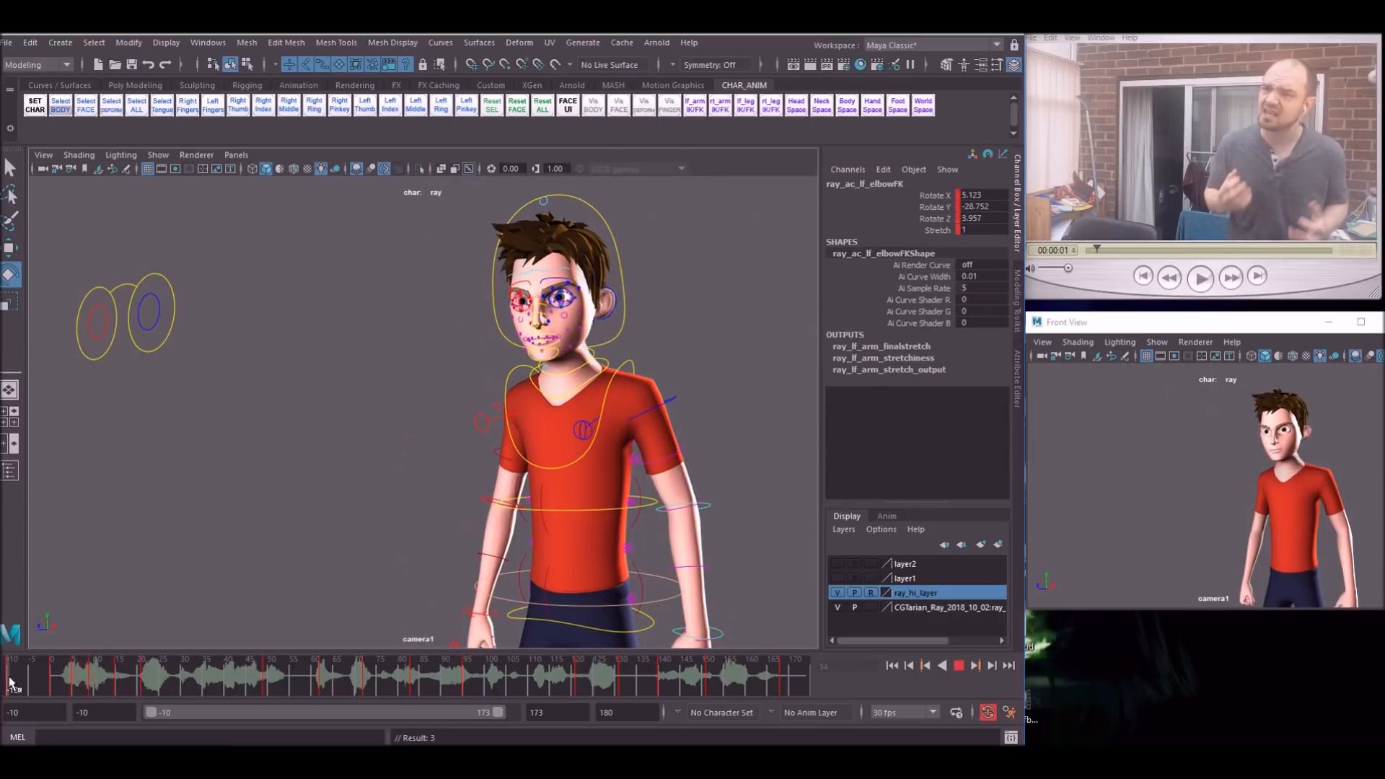
pyautogui.moveTo(13, 675); pyautogui.dragTo(164, 676)
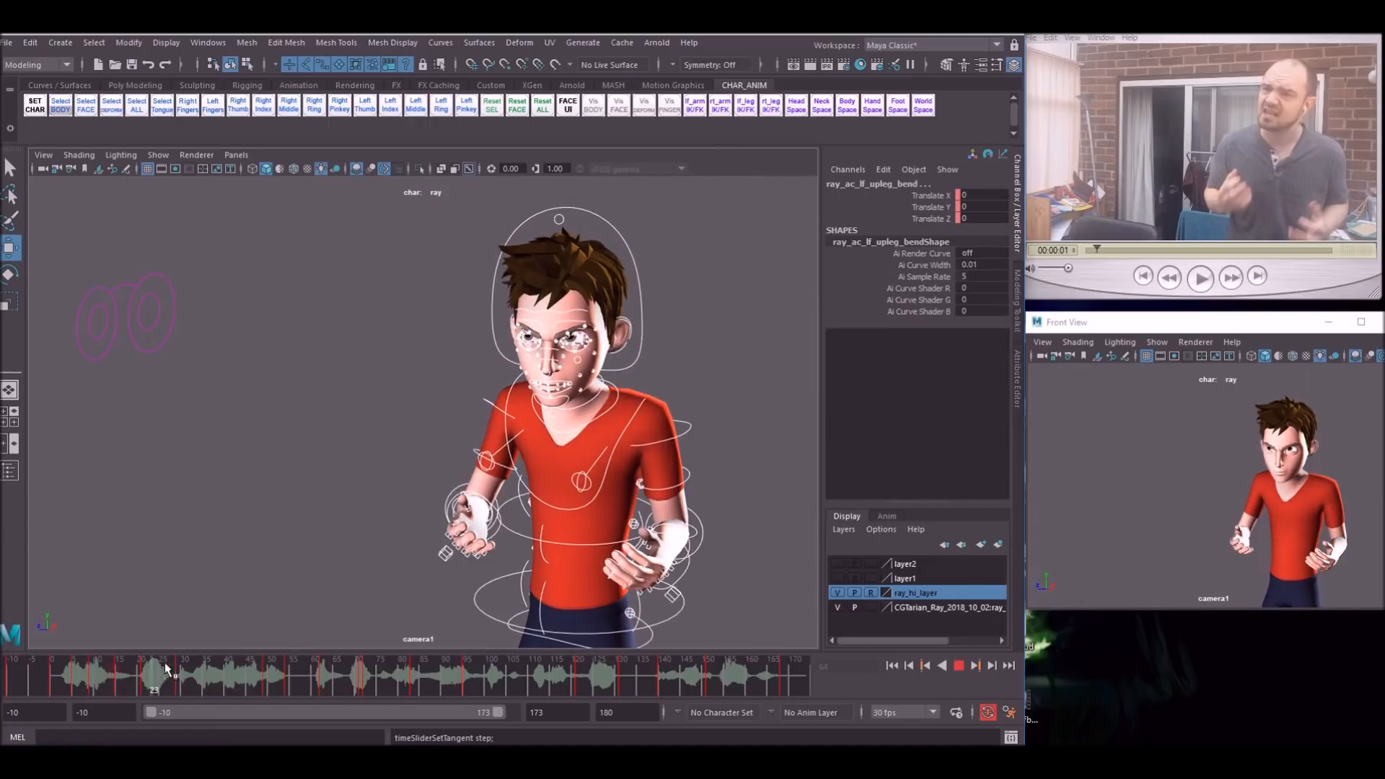
# - Scrub to frame 37 and replay the reference clip to compare Ray's fists-at-torso pose
pyautogui.moveTo(164, 675); pyautogui.dragTo(269, 676)
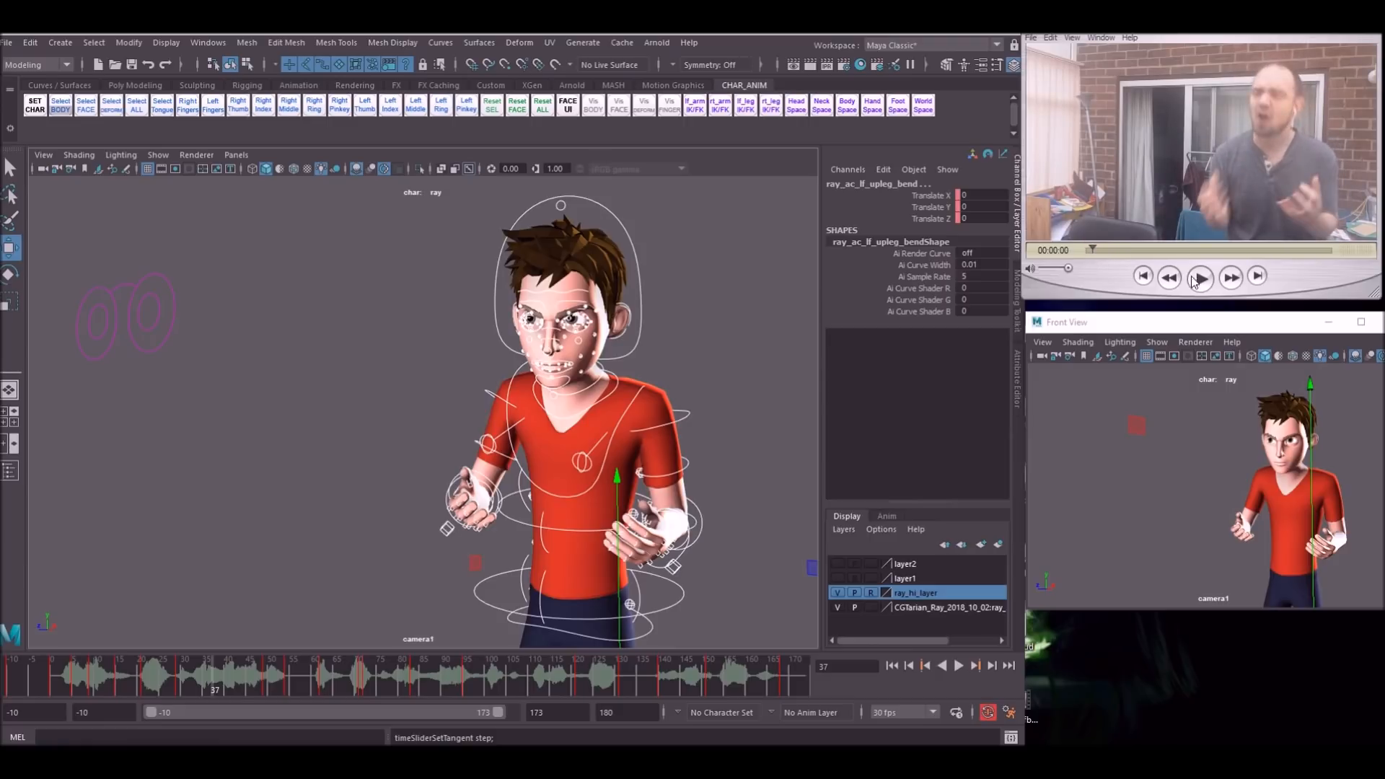
pyautogui.click(1199, 276)
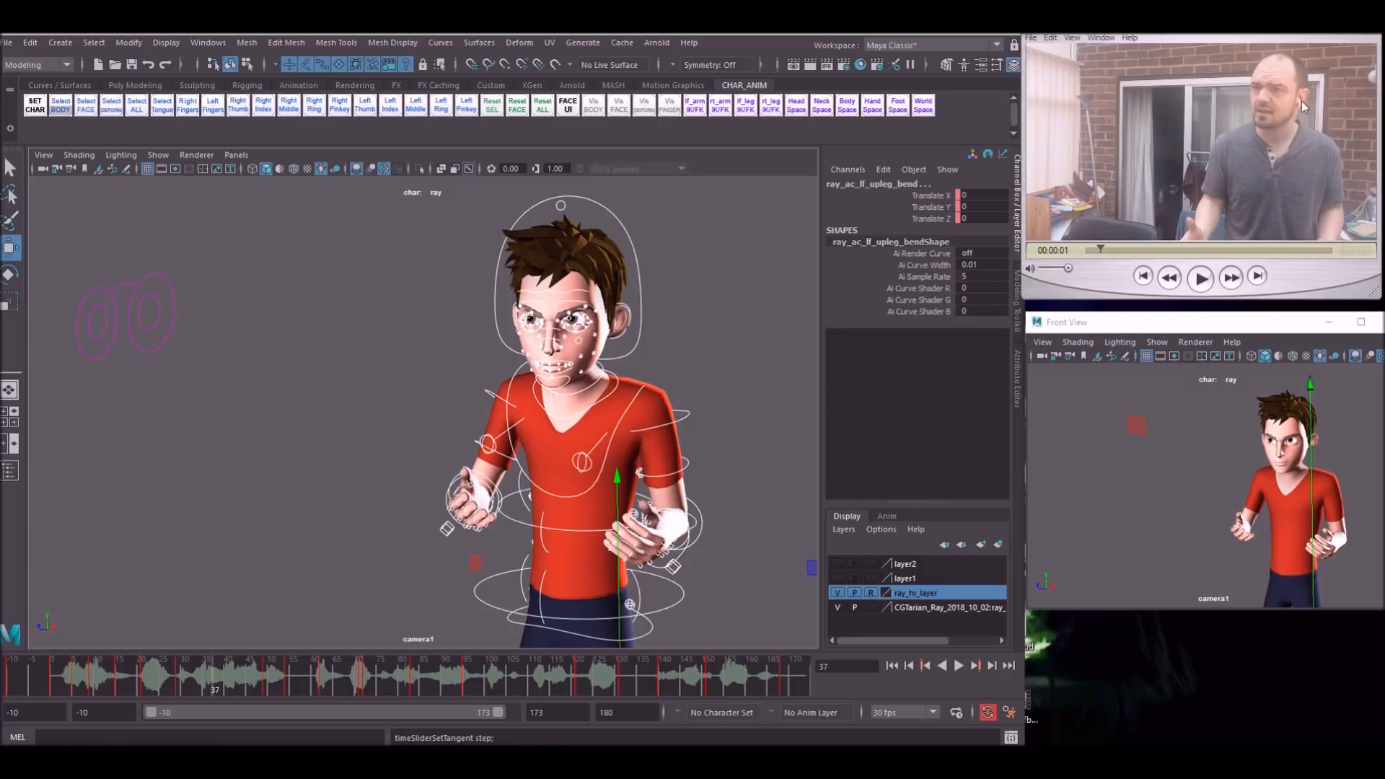
pyautogui.moveTo(1276, 127)
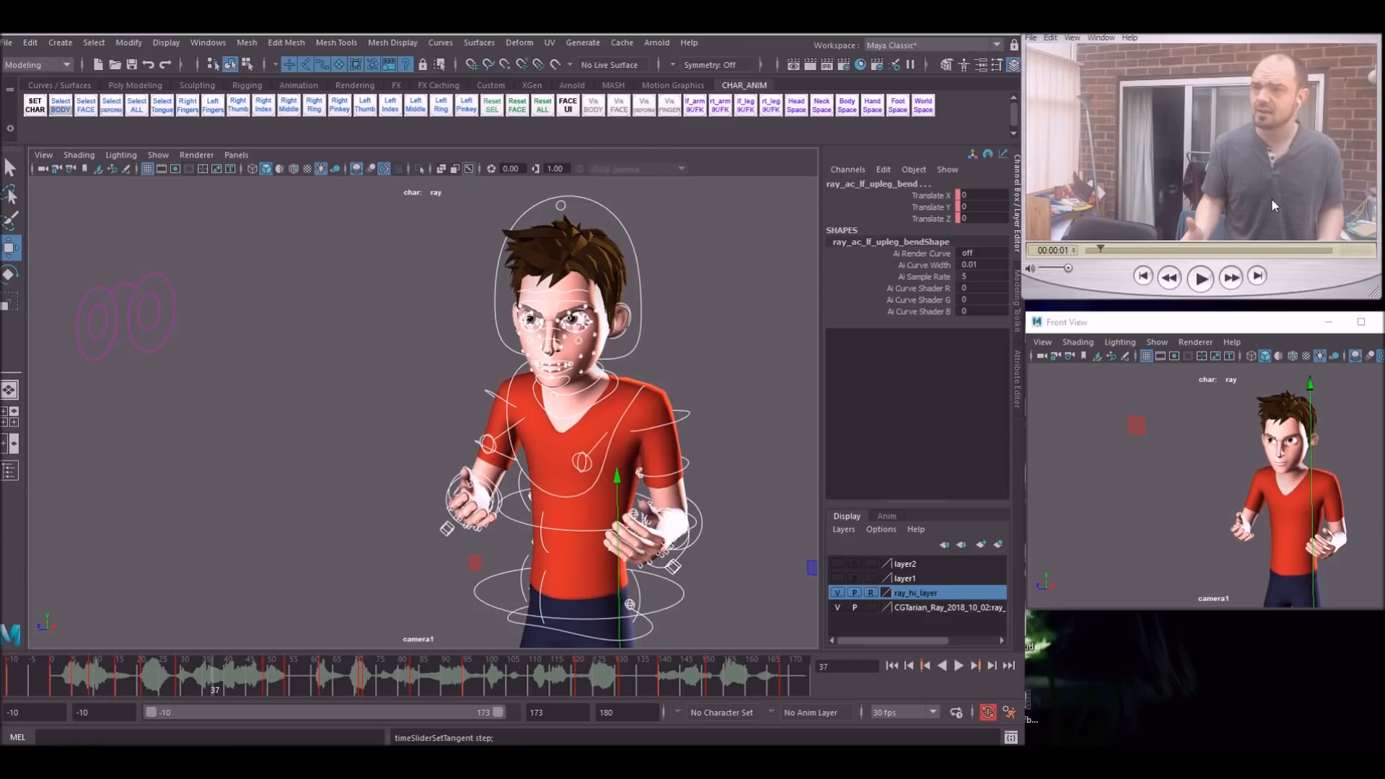
pyautogui.moveTo(1175, 137)
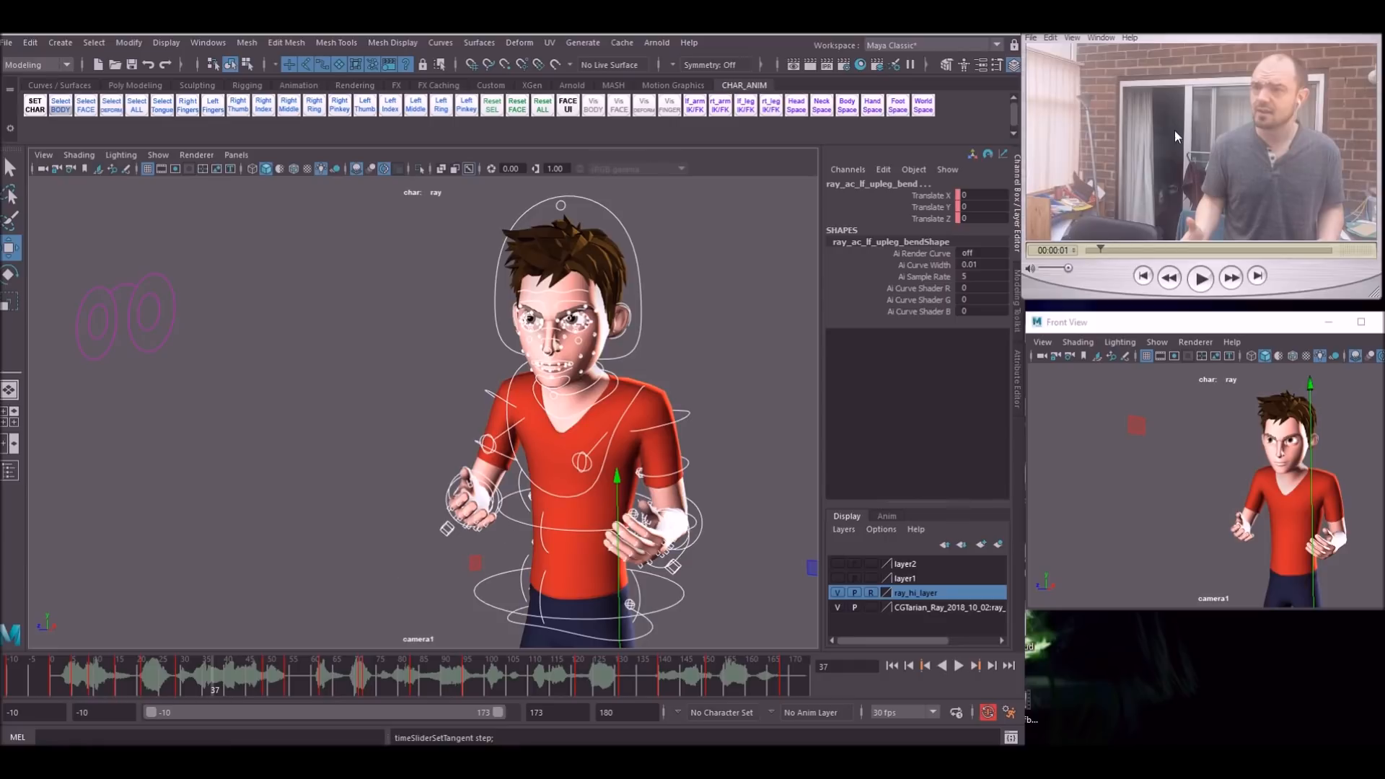
pyautogui.moveTo(1206, 165)
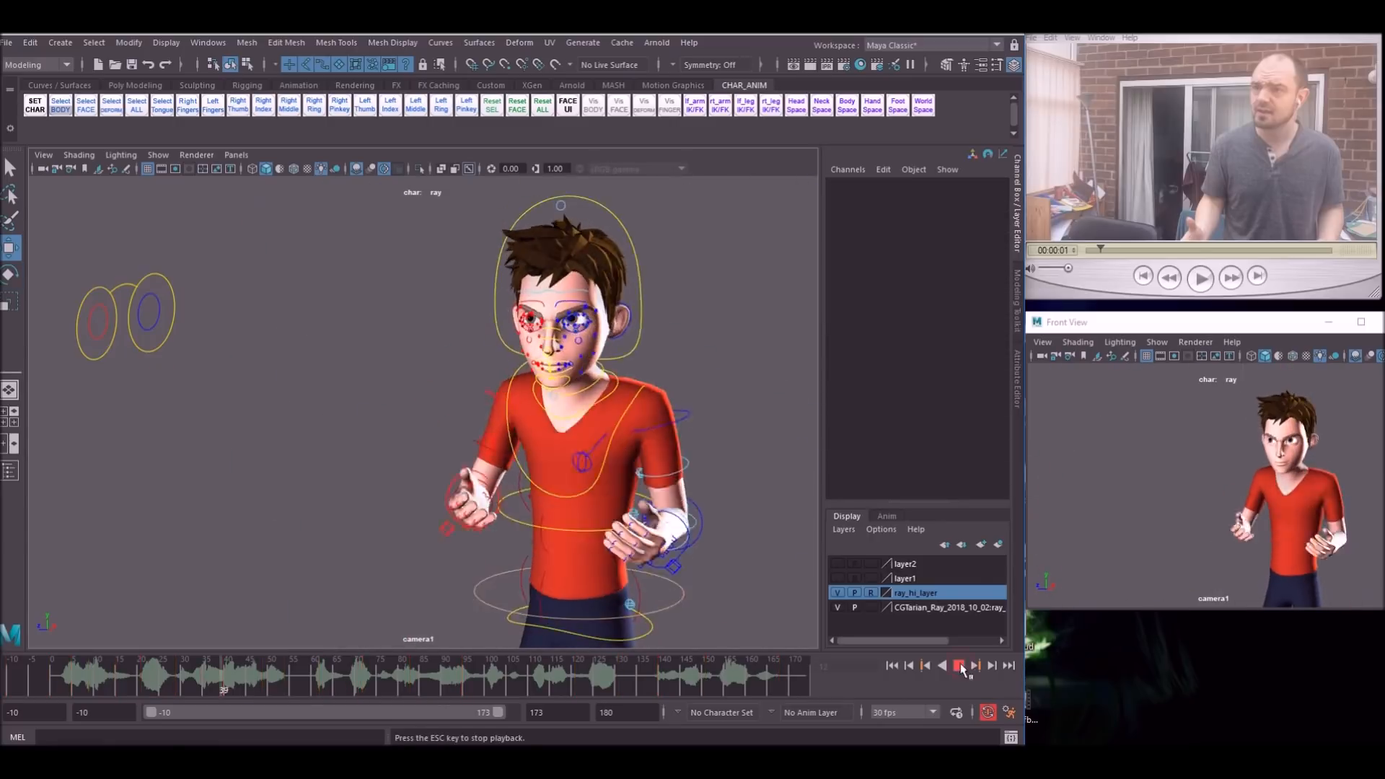
# - Play back the blocking, stopping at frames 74 and 95, and replay the reference clip
pyautogui.click(959, 665)
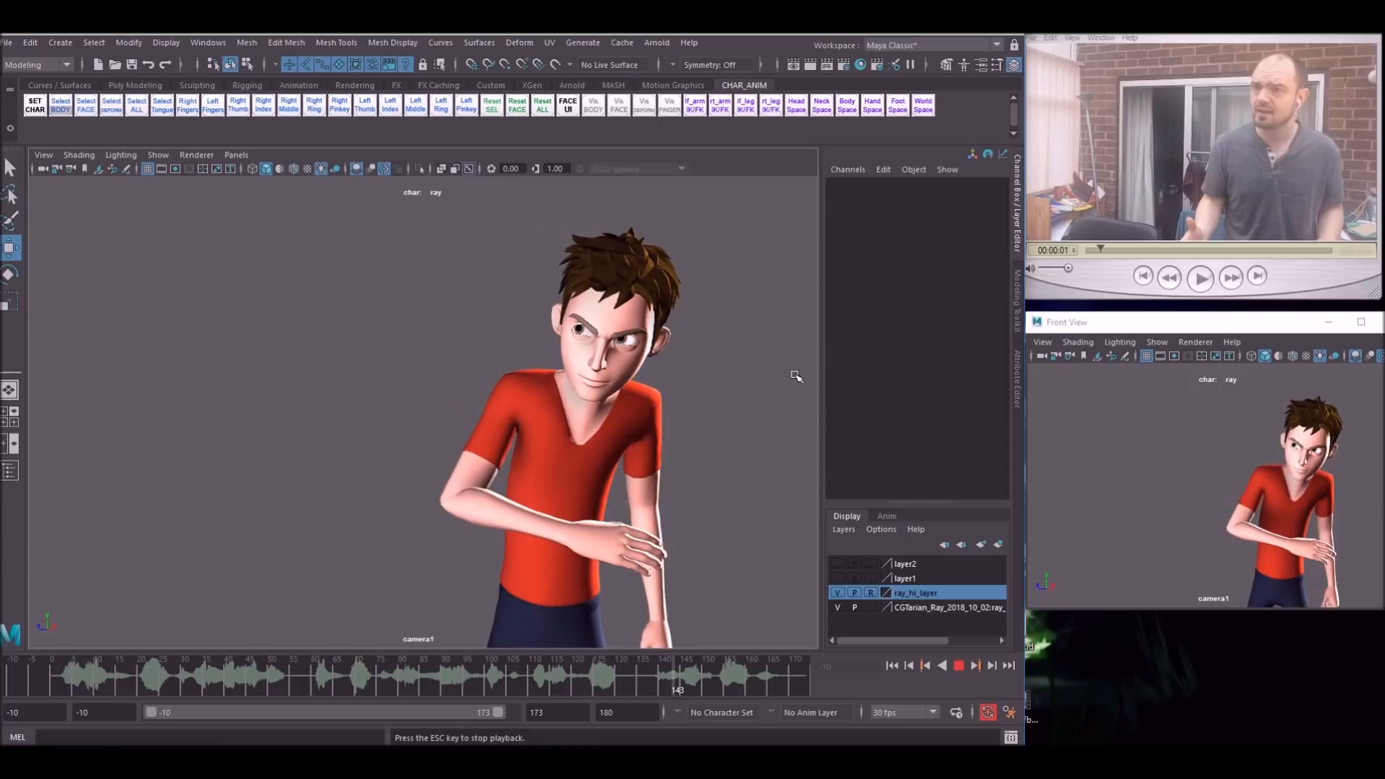
pyautogui.click(959, 666)
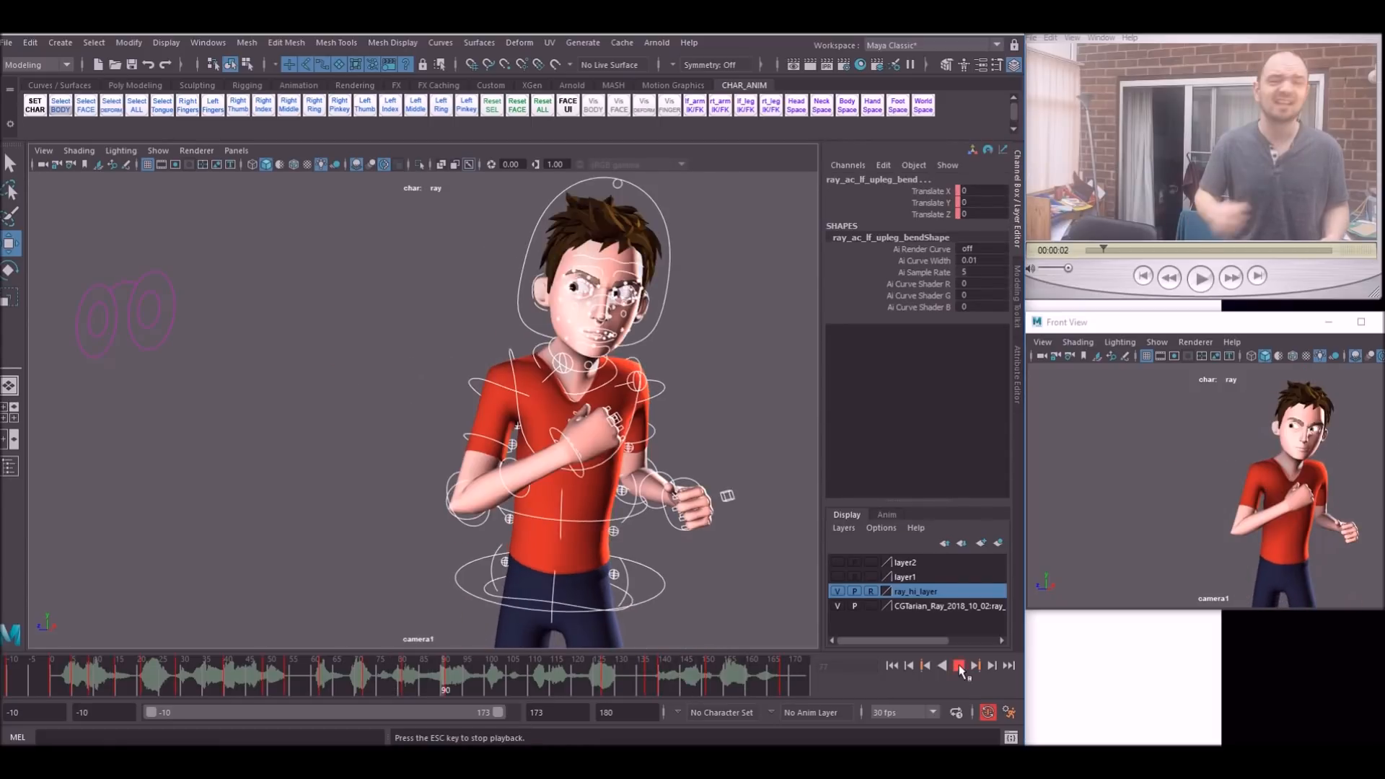
pyautogui.click(959, 665)
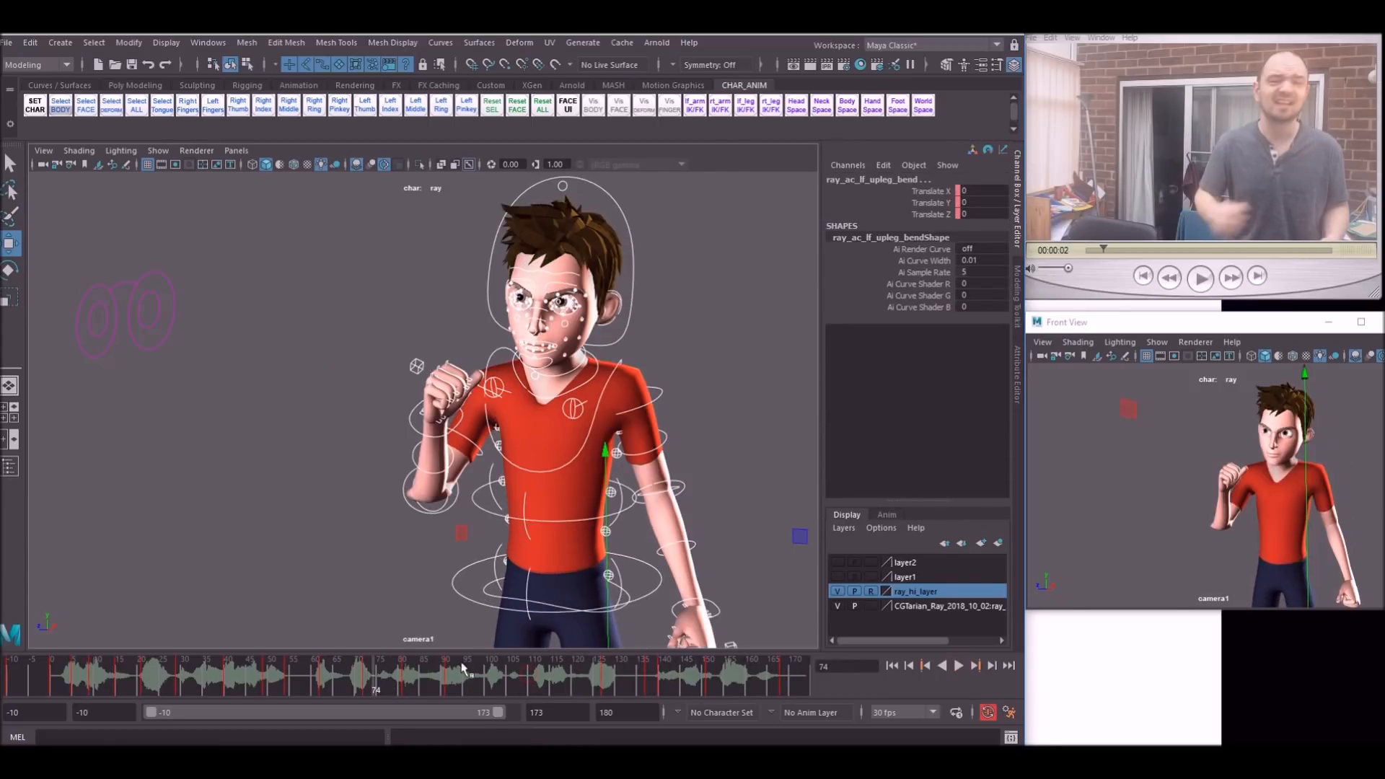
pyautogui.click(960, 665)
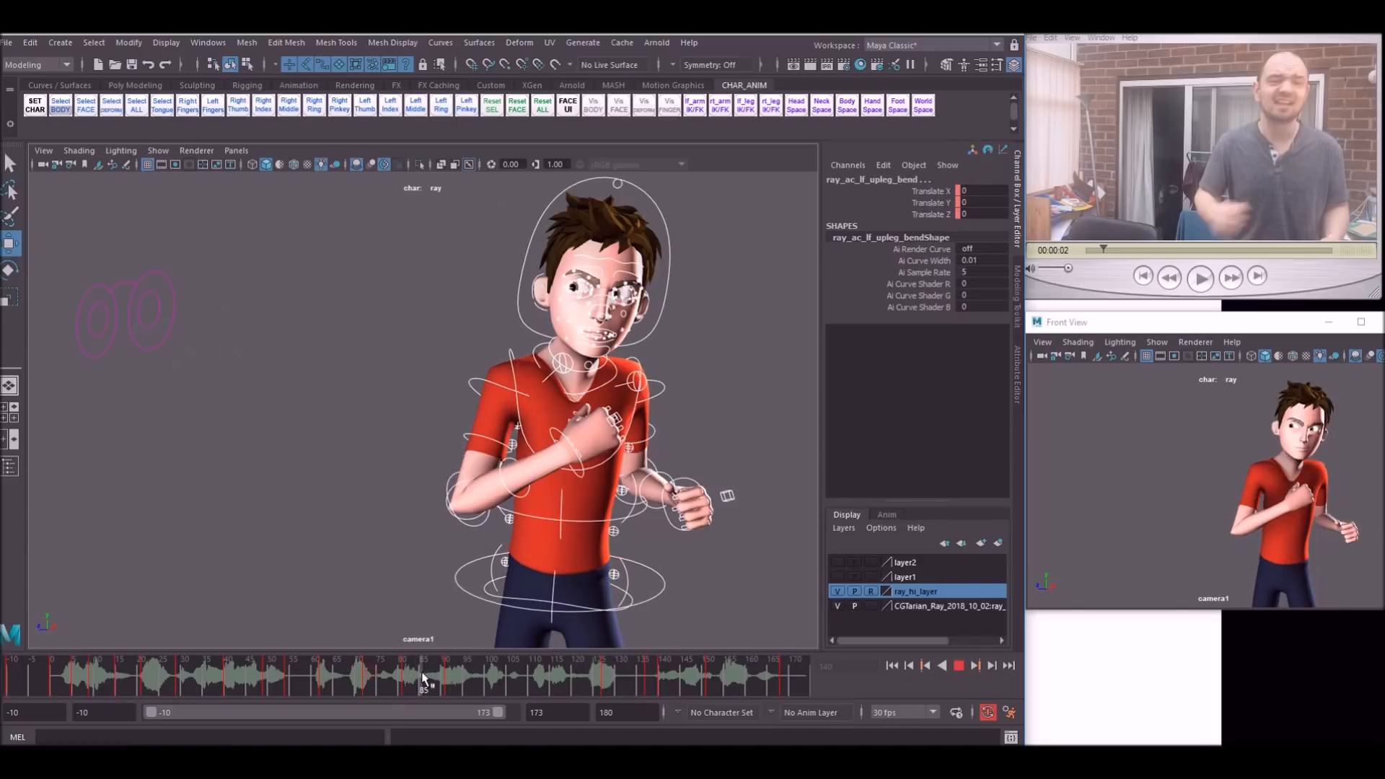
pyautogui.click(1199, 276)
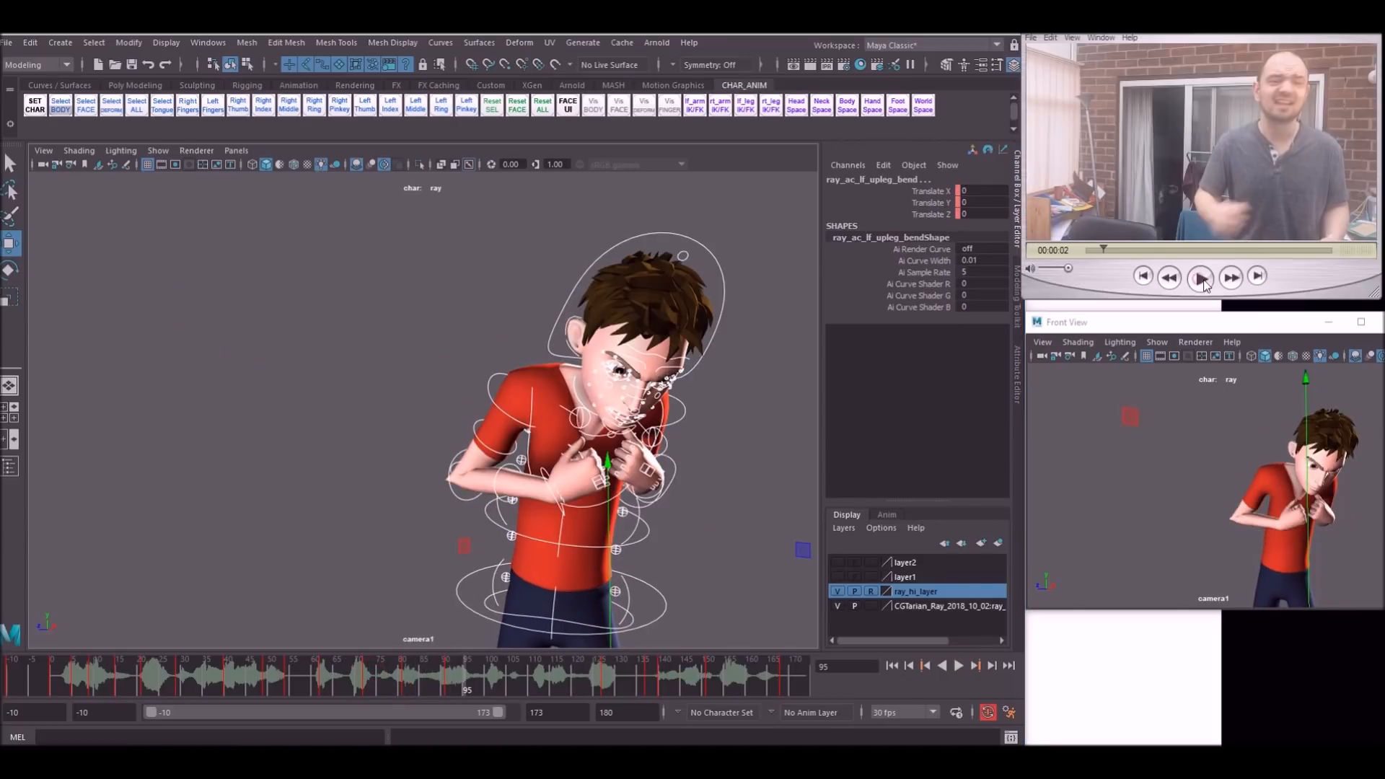
pyautogui.click(1200, 277)
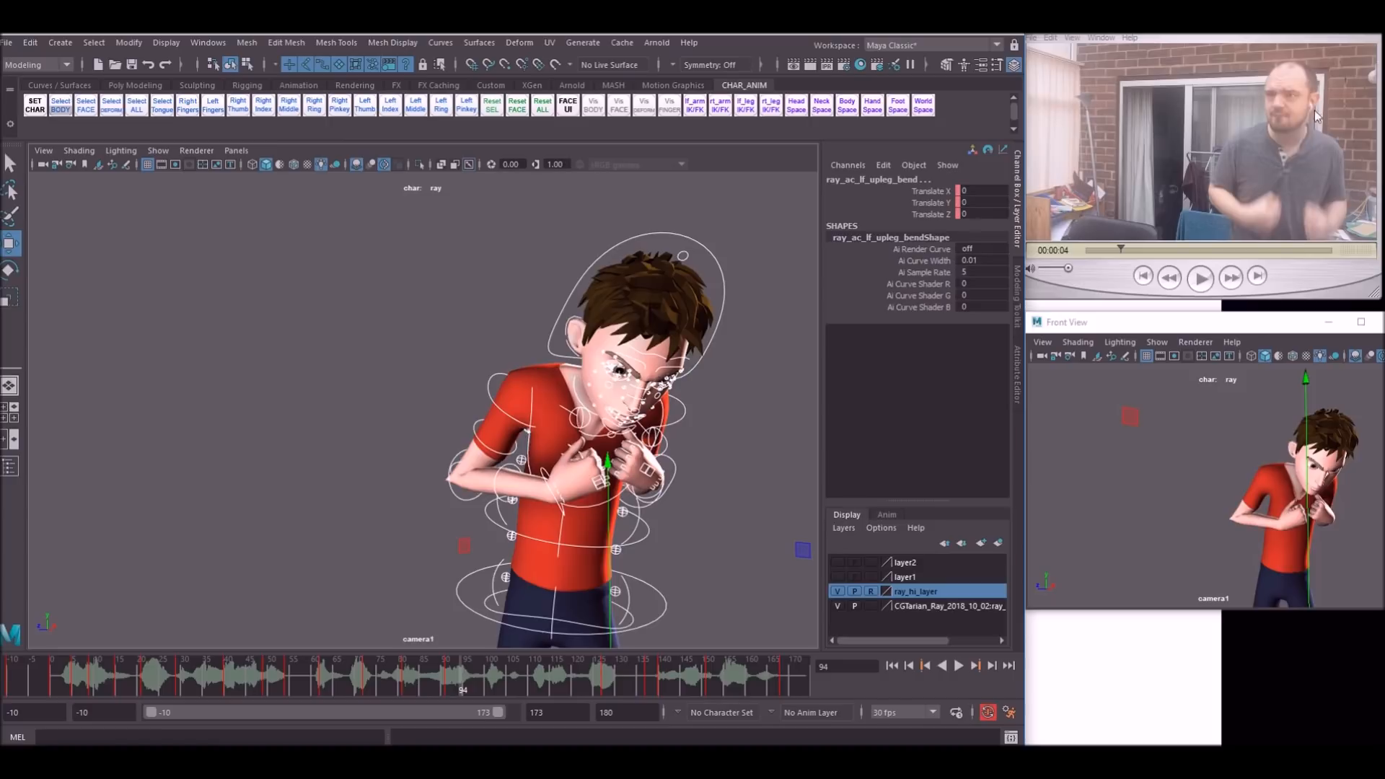
# - Twist Ray's upper body into the hunched pose across frames 78–119 and review playback
pyautogui.click(437, 676)
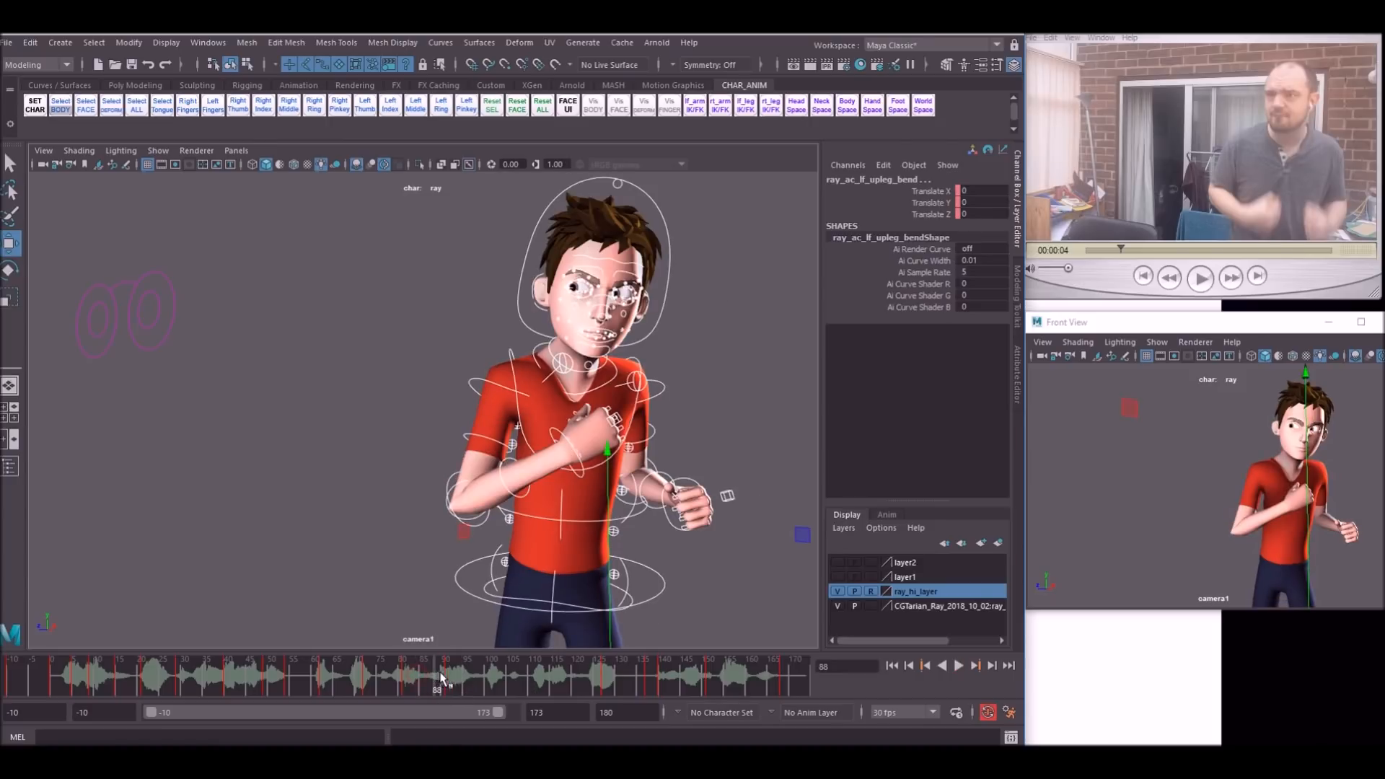
pyautogui.moveTo(441, 676); pyautogui.dragTo(472, 676)
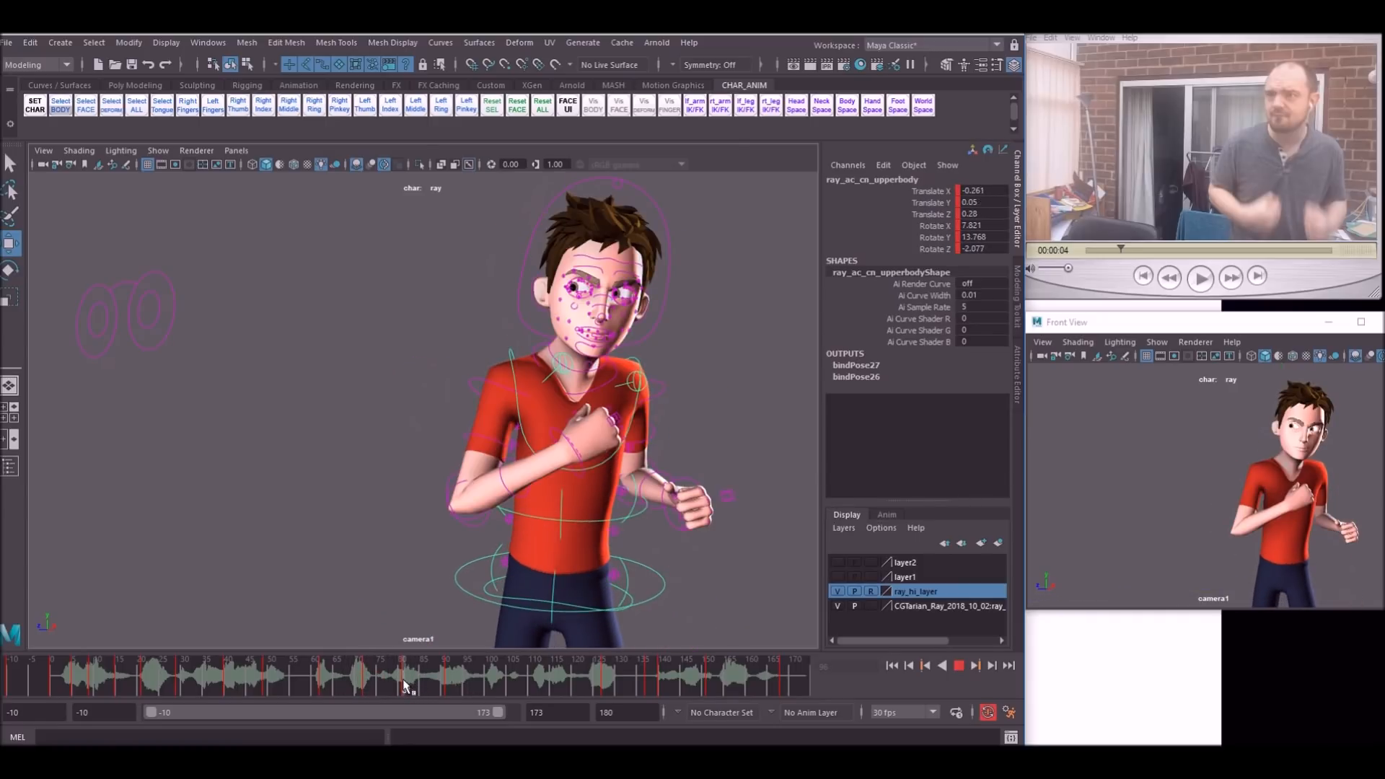
pyautogui.click(366, 674)
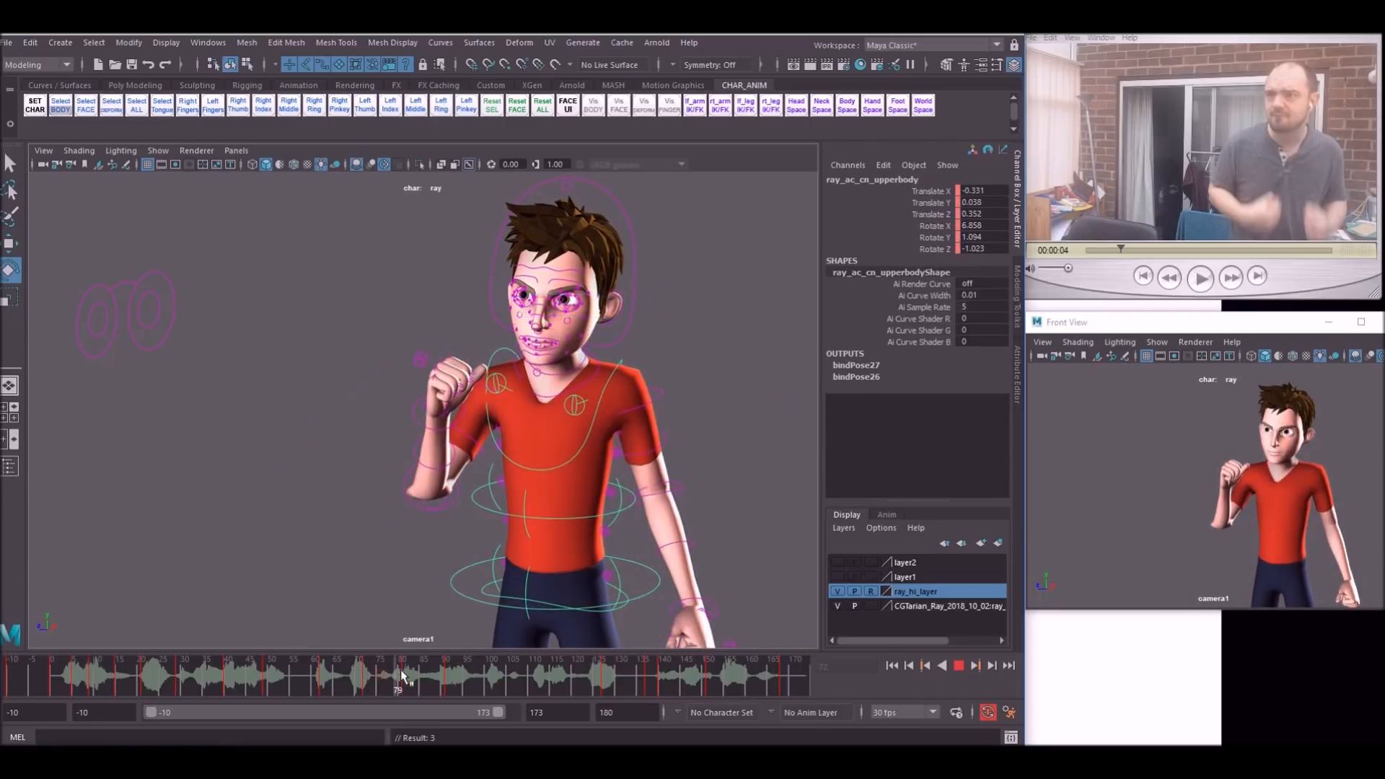
pyautogui.moveTo(401, 676); pyautogui.dragTo(468, 676)
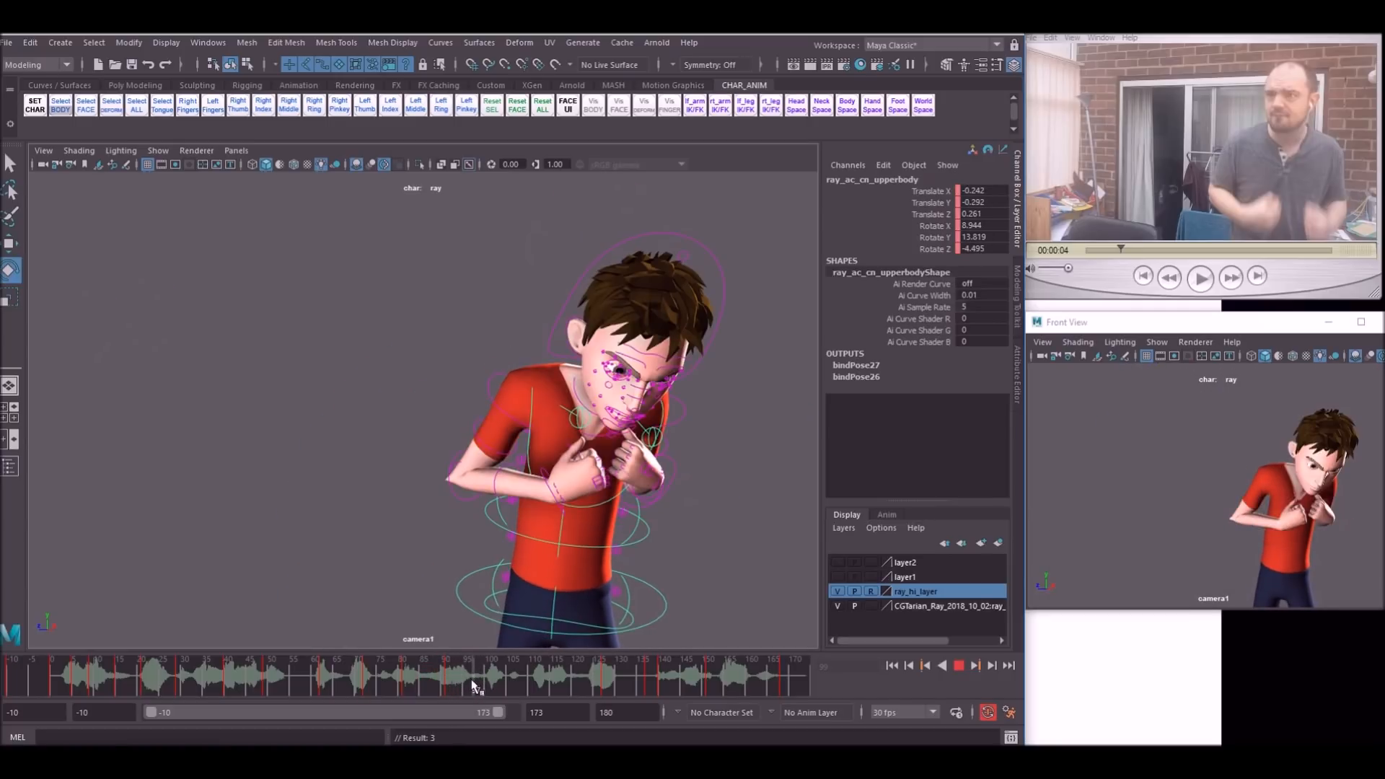
pyautogui.click(471, 671)
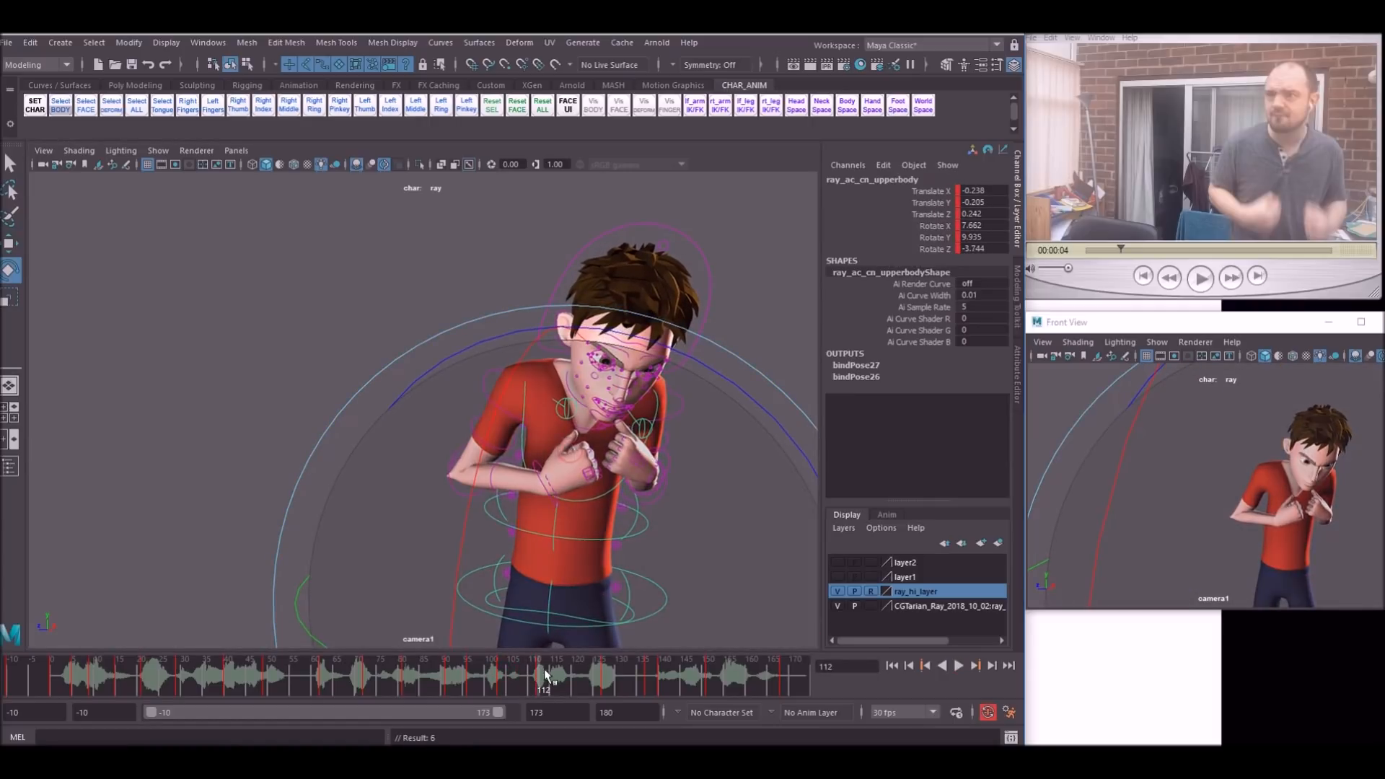
pyautogui.moveTo(543, 678); pyautogui.dragTo(574, 678)
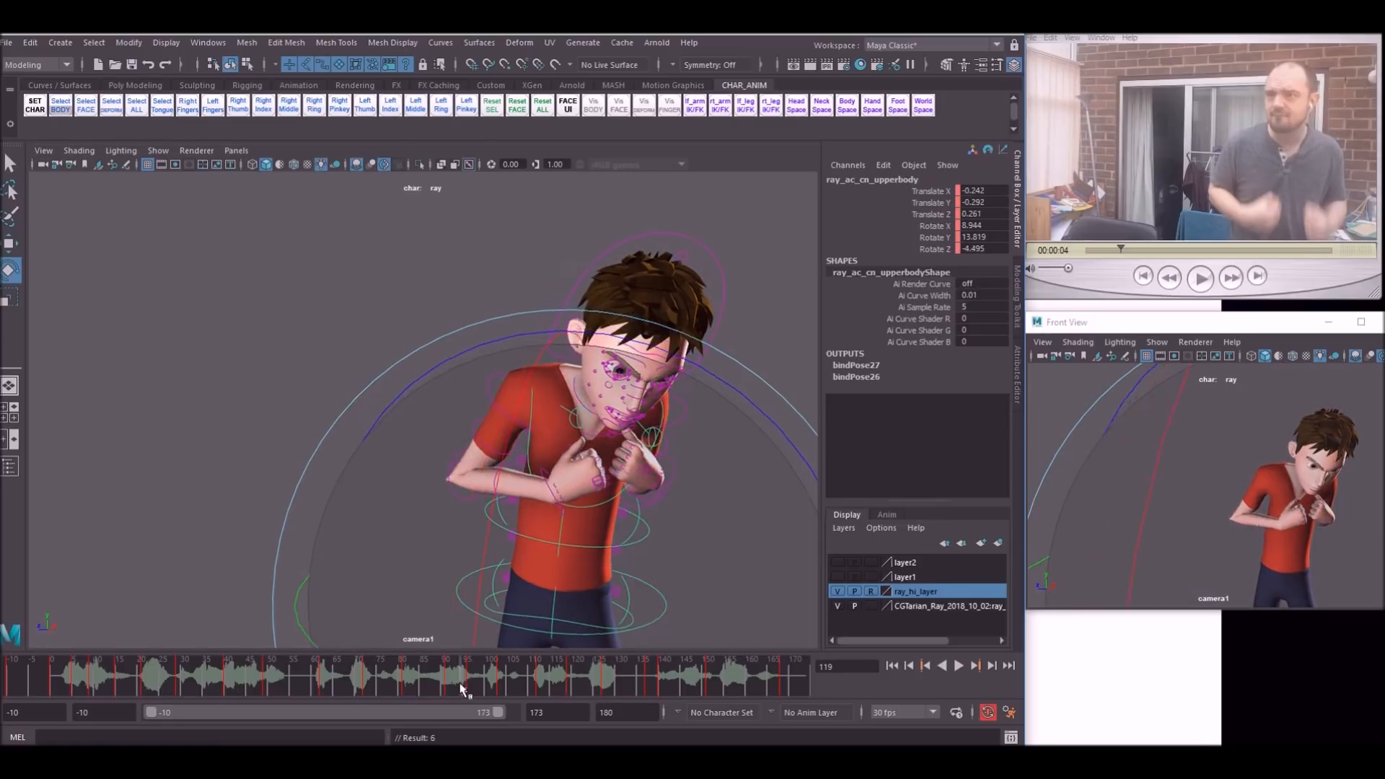
pyautogui.click(958, 665)
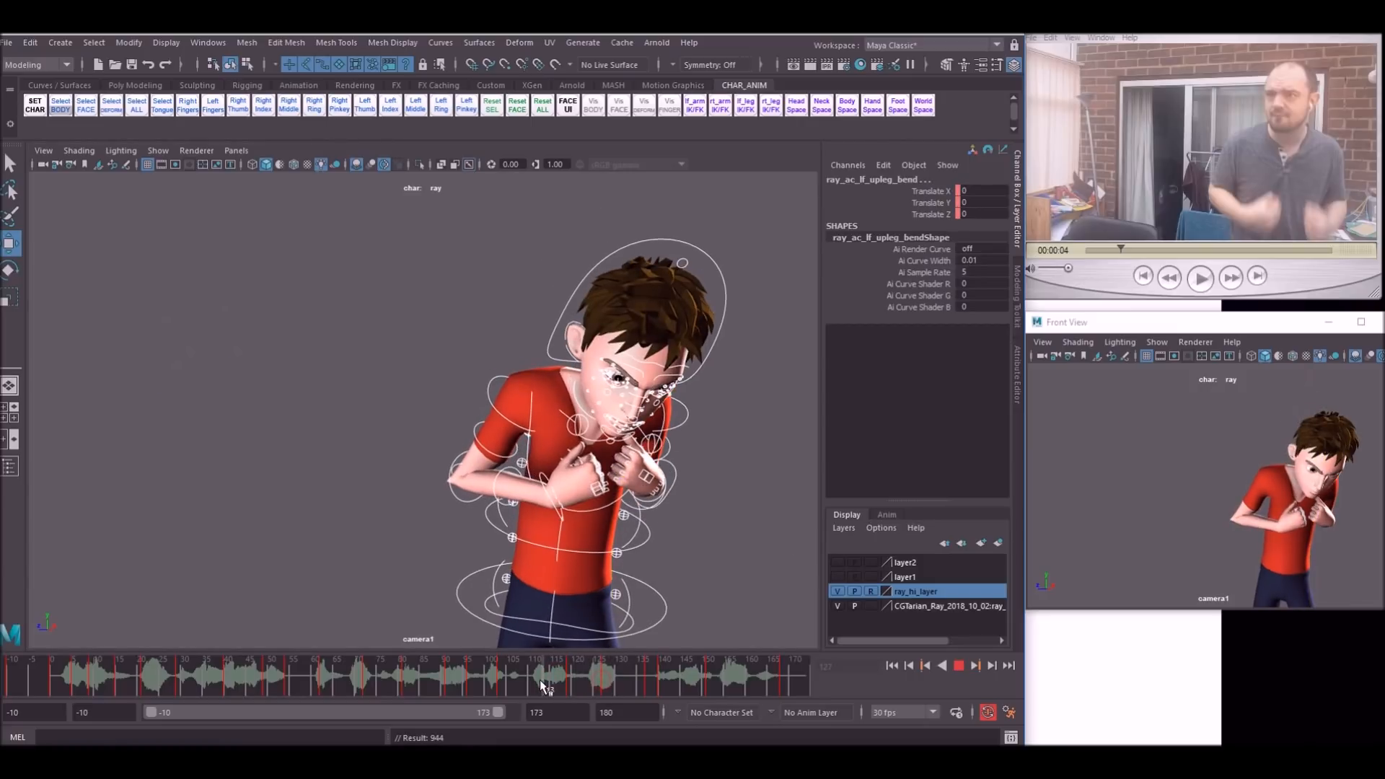
pyautogui.rightClick(563, 676)
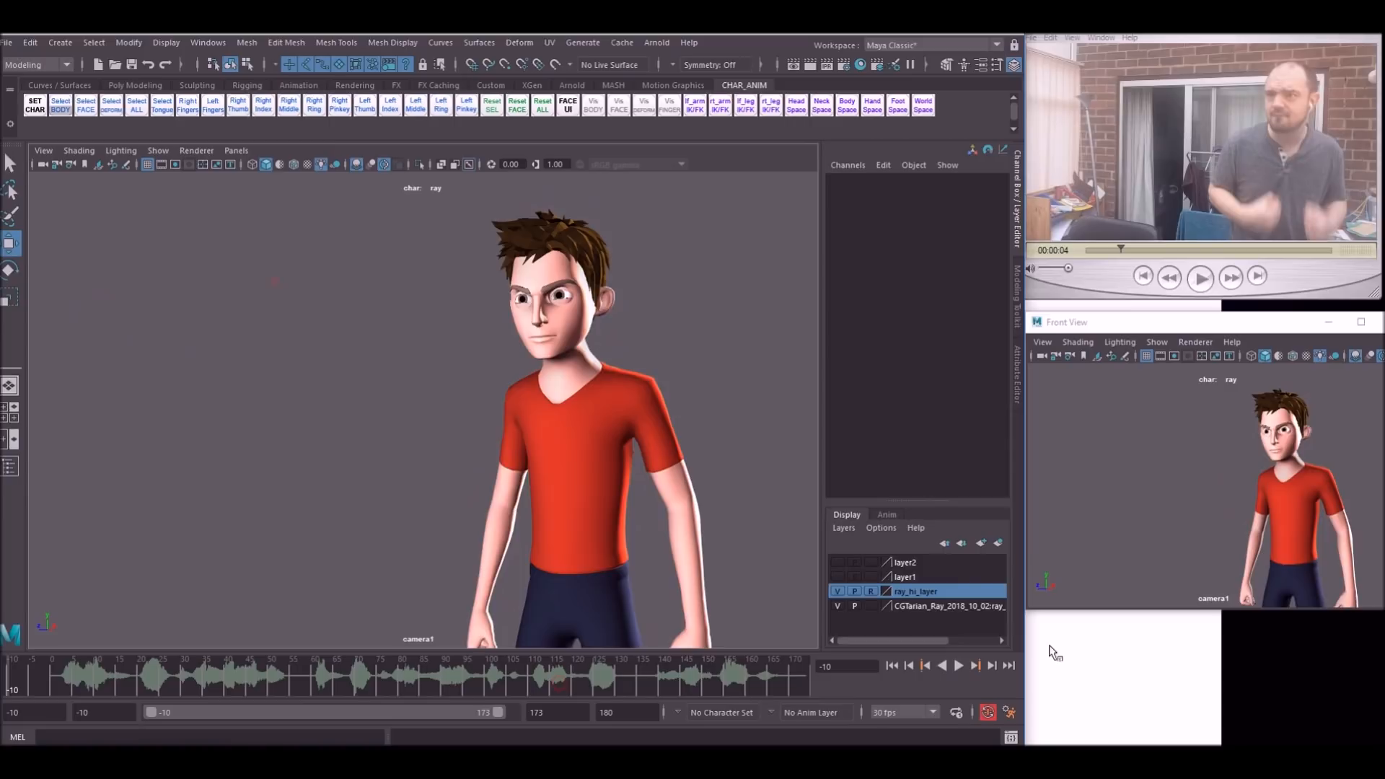
# - Play Ray's blocking with rig controls hidden to review the hunched fists-at-chest poses
pyautogui.click(958, 666)
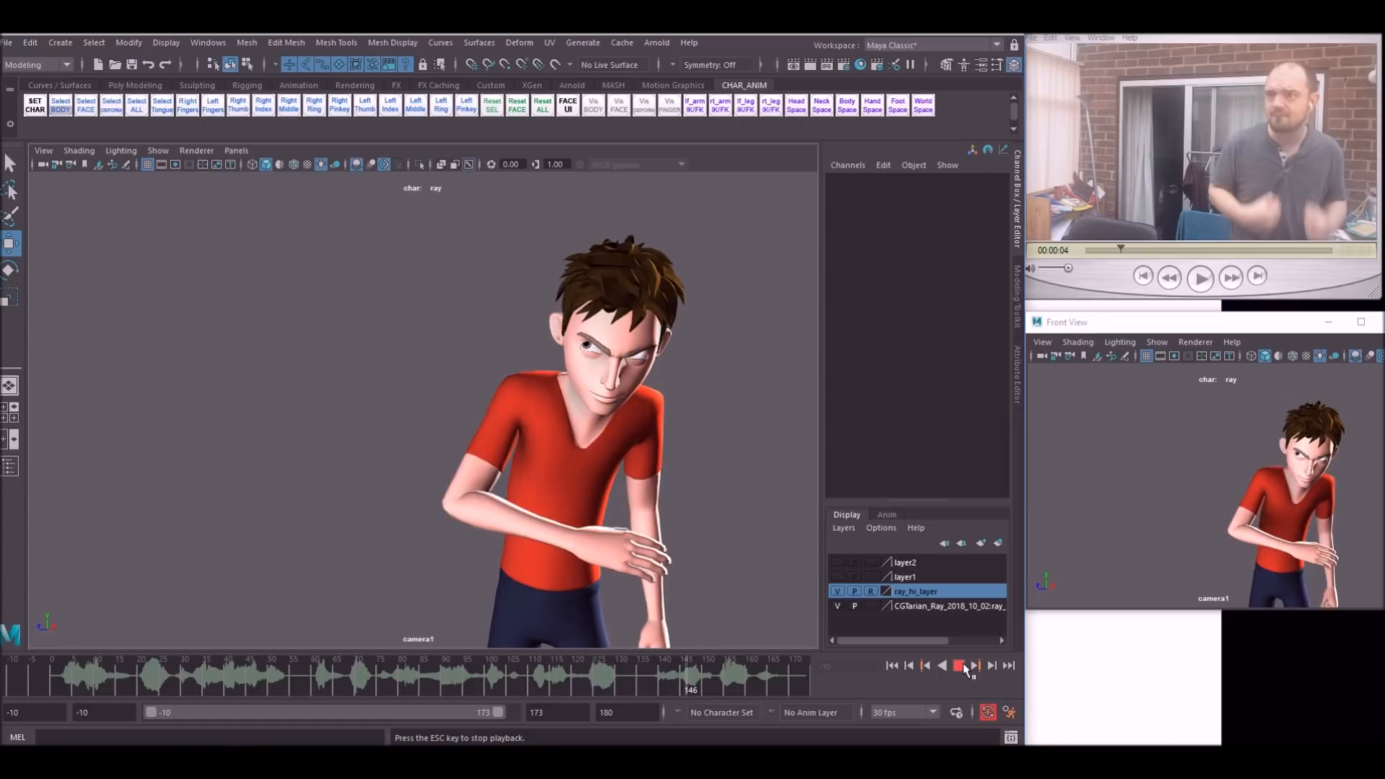
pyautogui.click(958, 665)
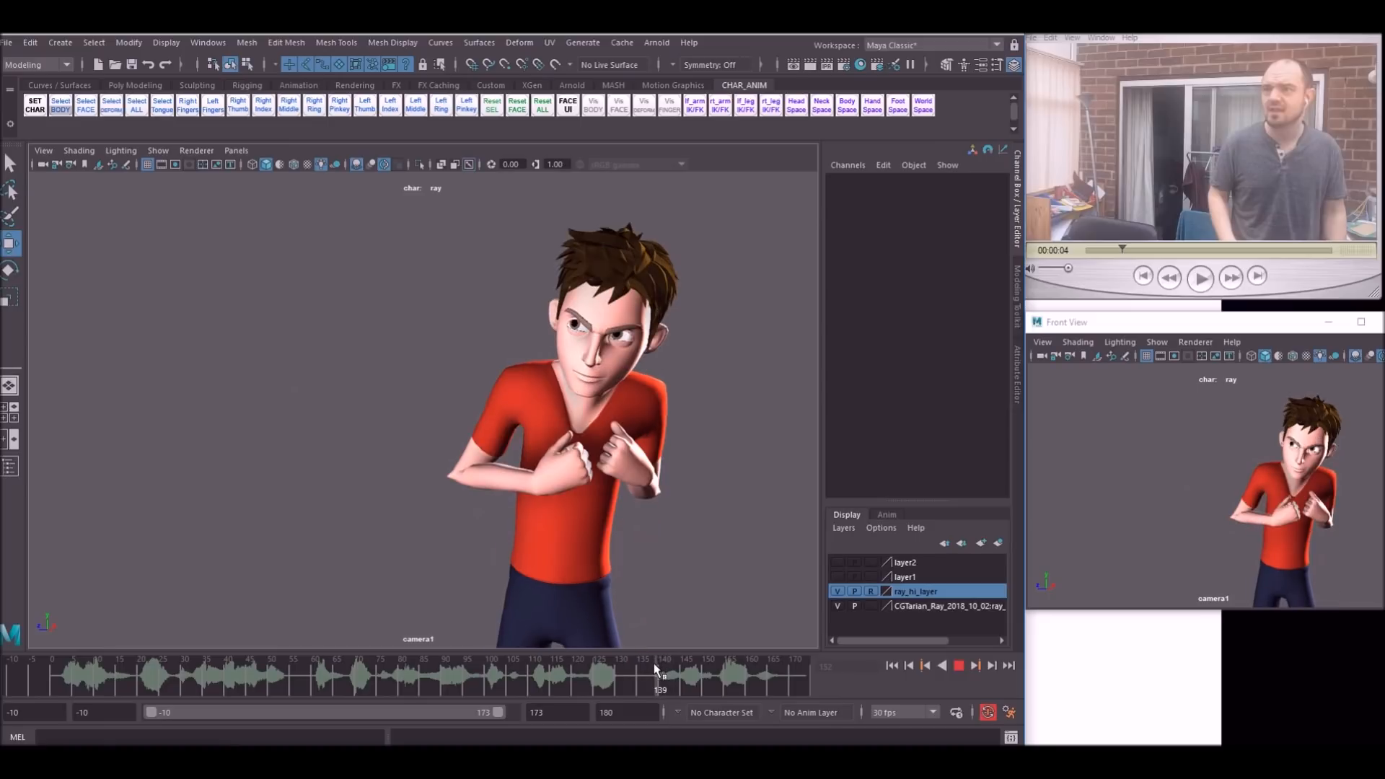
# - Stop playback, jump to the frame-140 key, and mark keys from frame 139 to 154
pyautogui.click(958, 665)
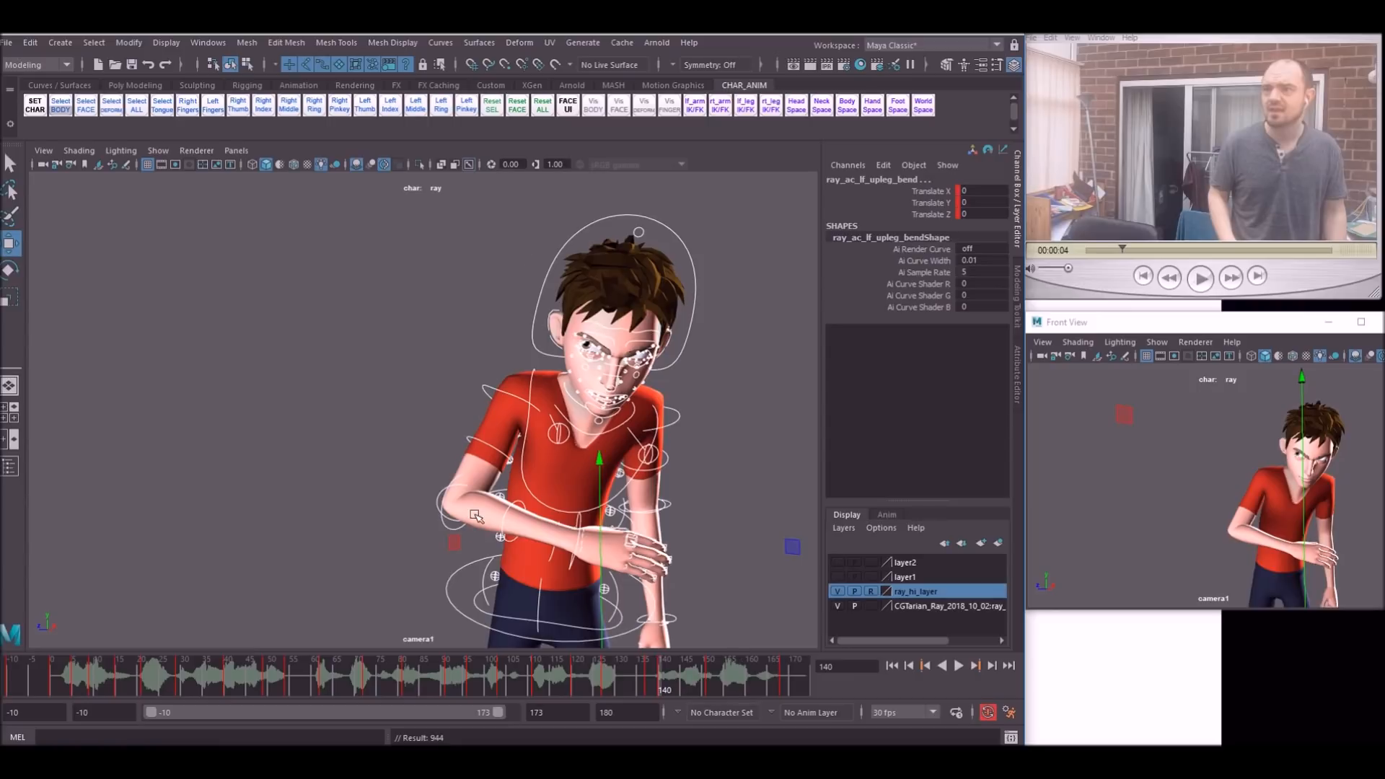
pyautogui.moveTo(671, 684)
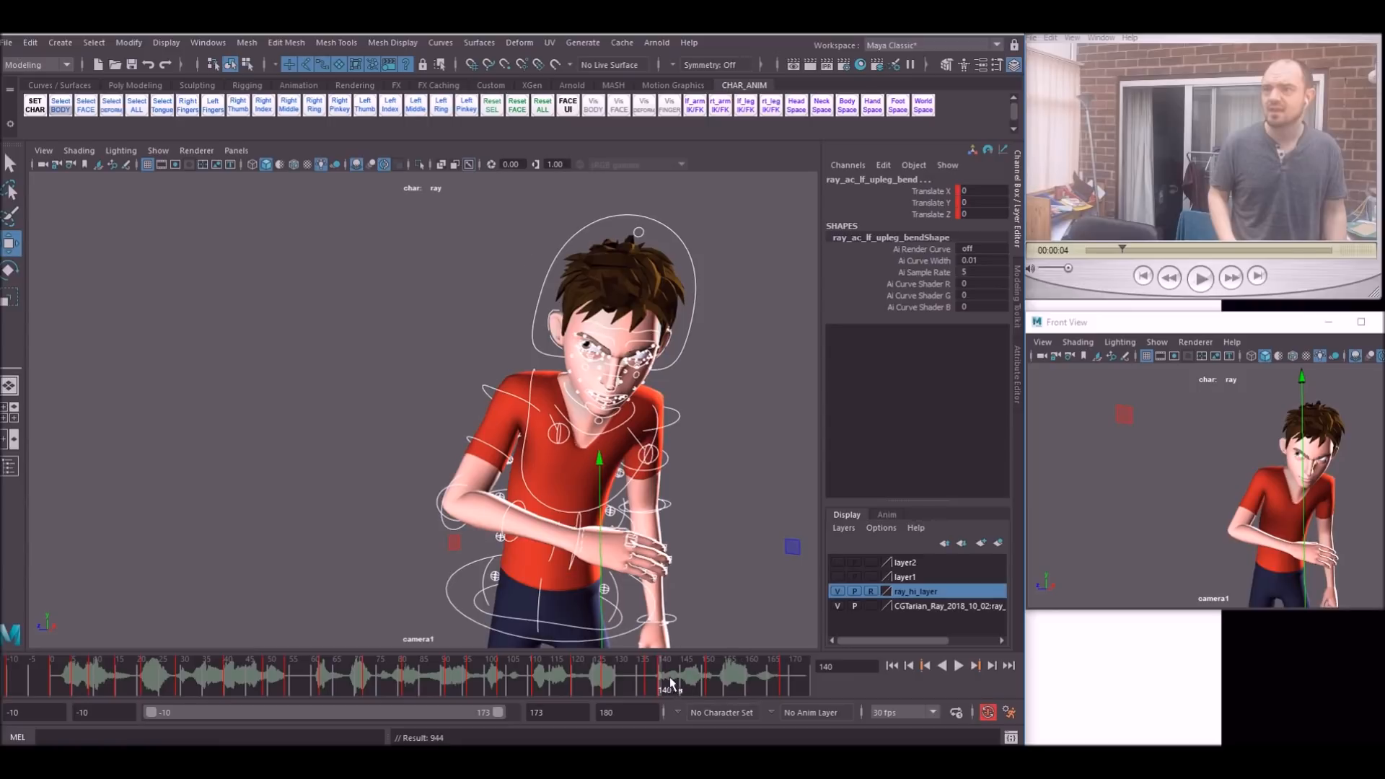
pyautogui.click(957, 665)
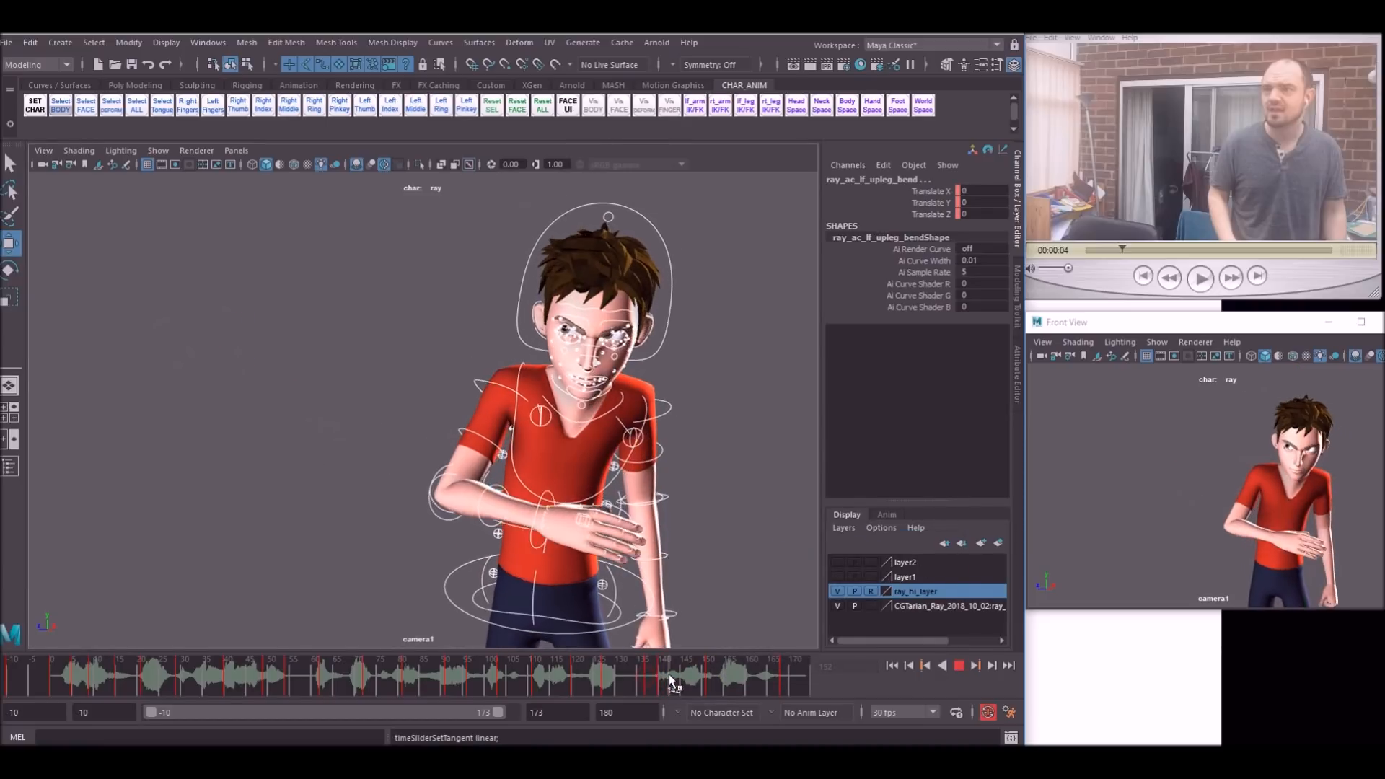
pyautogui.moveTo(673, 675); pyautogui.dragTo(702, 676)
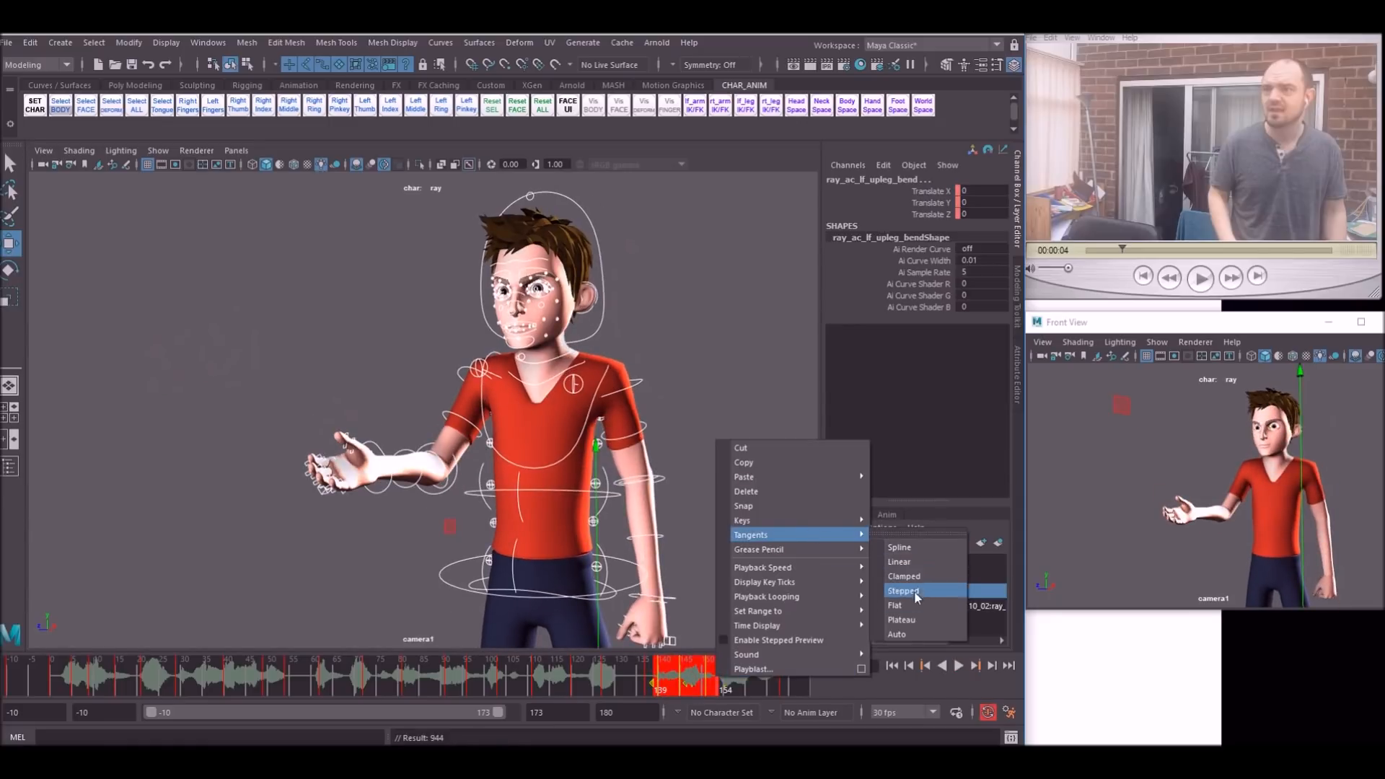
# - Set the marked keys from frame 139 to 154 to stepped tangents
pyautogui.click(902, 590)
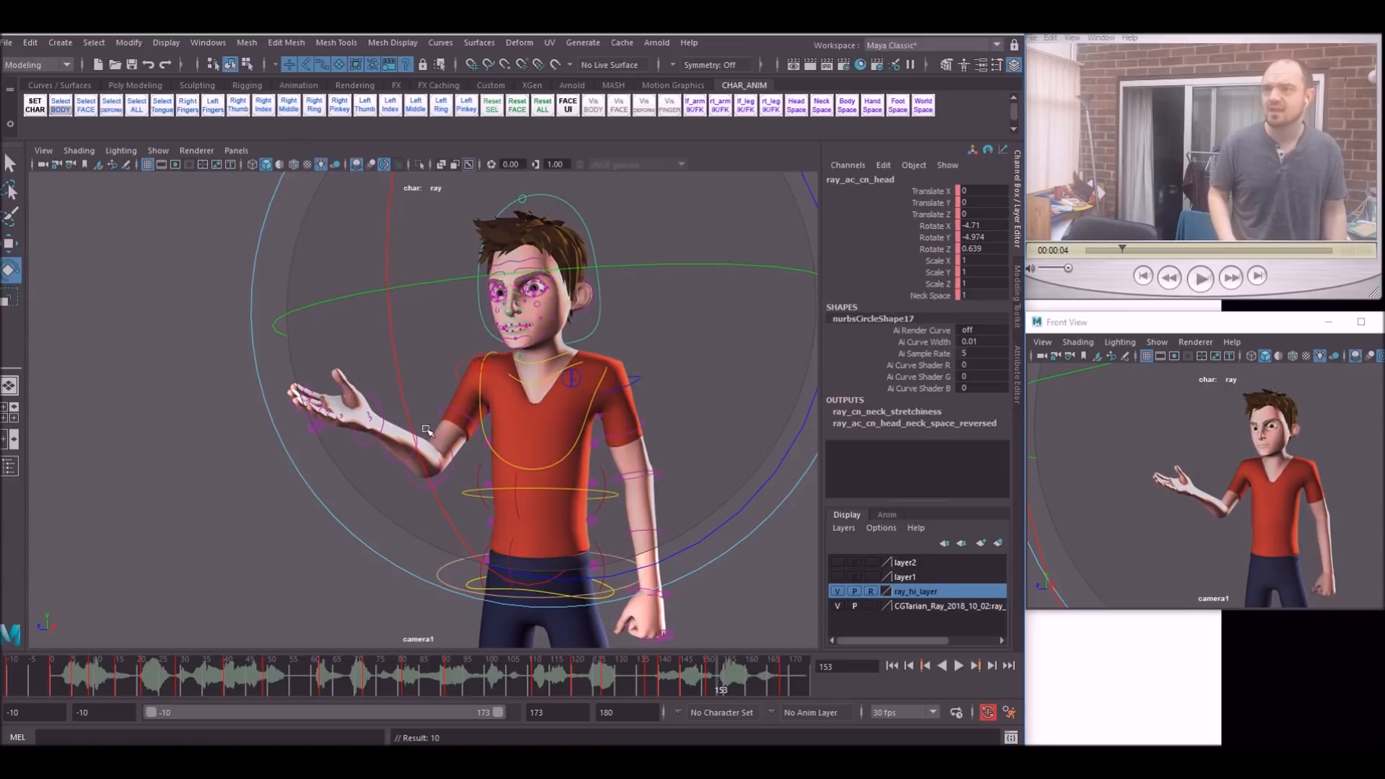
# - Select Ray's right shoulder FK and upper body controls to adjust the frame-157 gesture
pyautogui.click(958, 665)
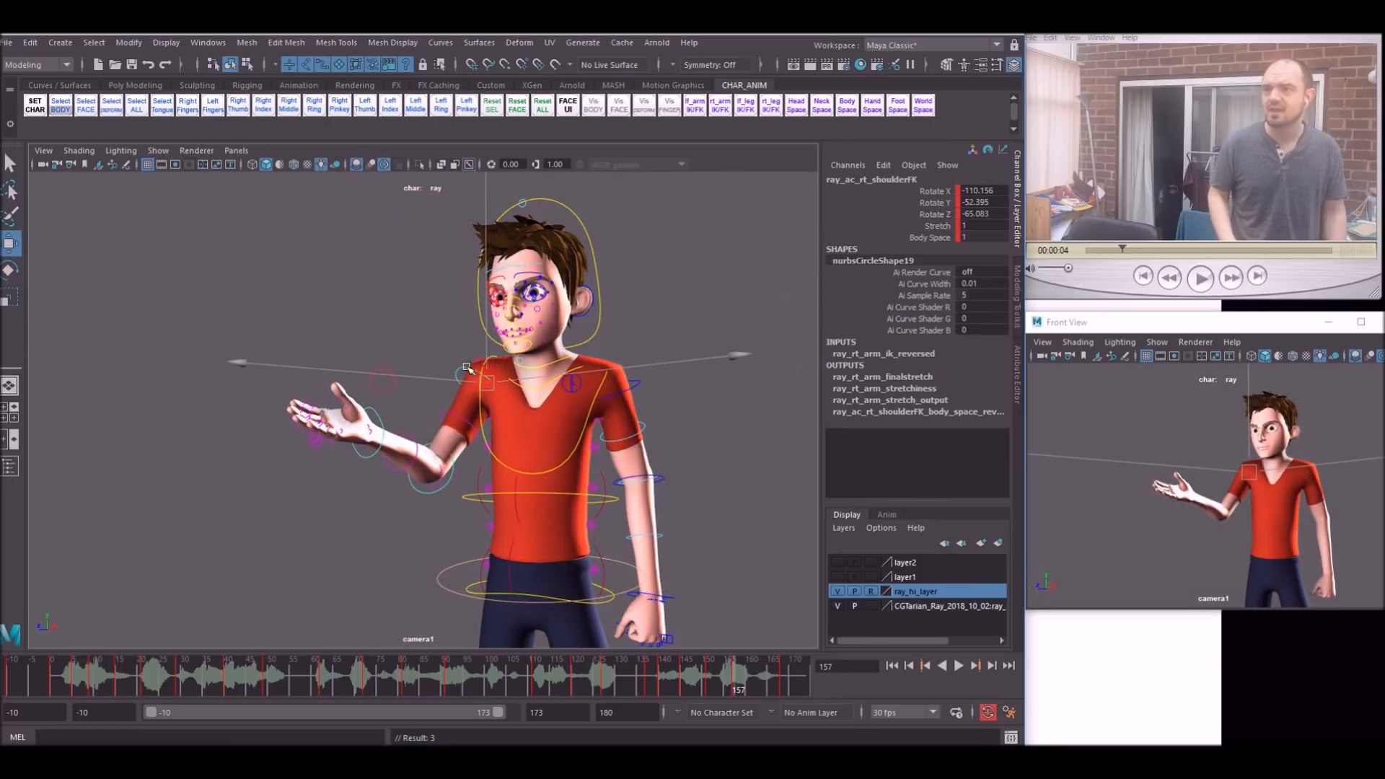
pyautogui.click(561, 344)
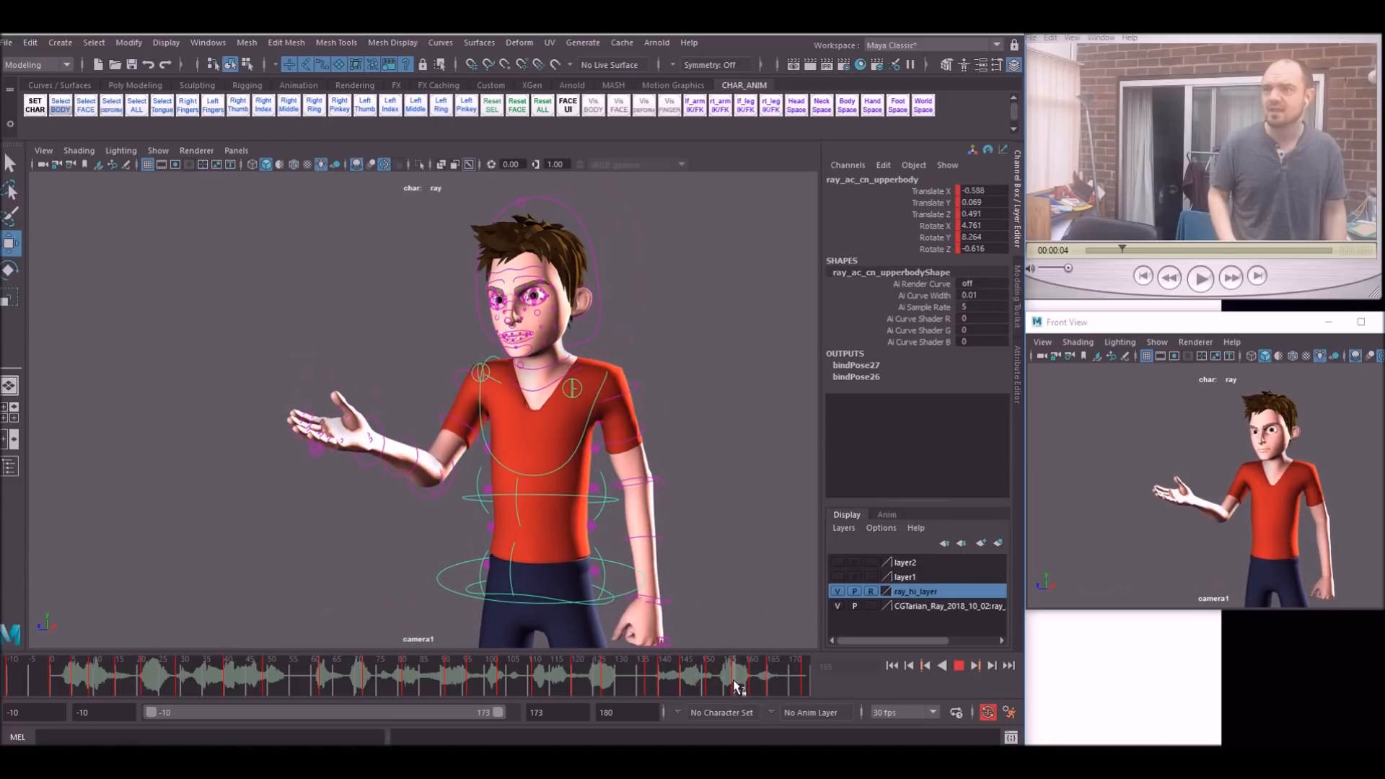
# - Shift Ray's upper body for the standing pose near frame 165, then scrub back to frame 158
pyautogui.moveTo(735, 676); pyautogui.dragTo(751, 675)
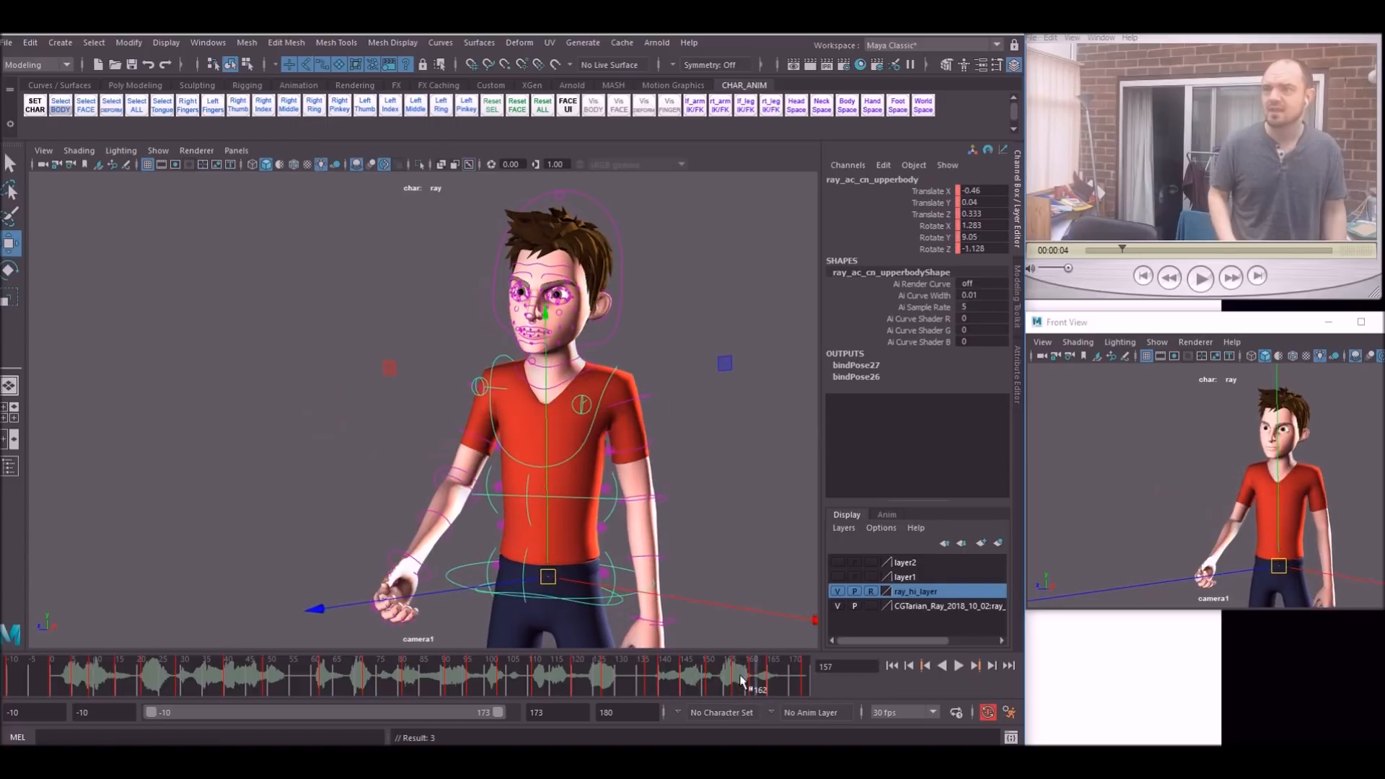
pyautogui.moveTo(742, 675); pyautogui.dragTo(755, 676)
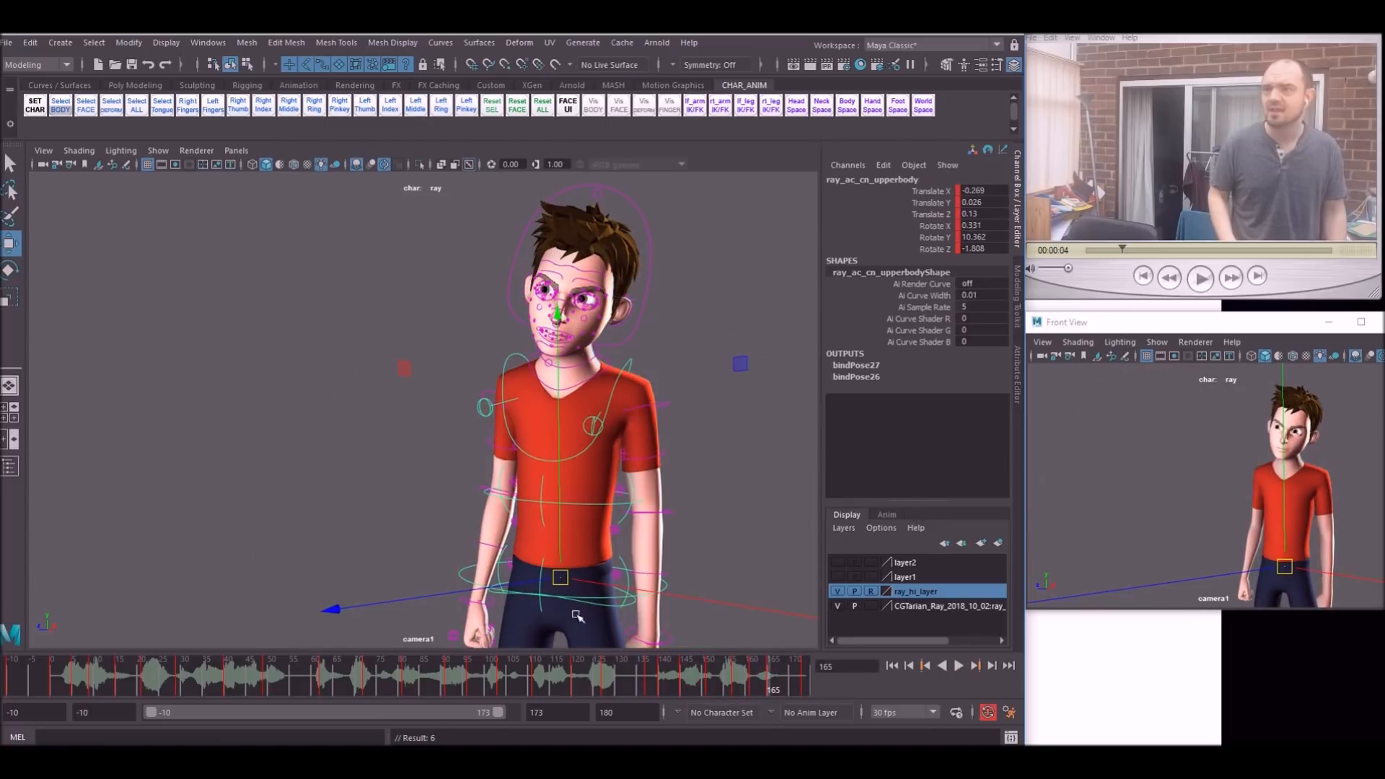
pyautogui.click(940, 665)
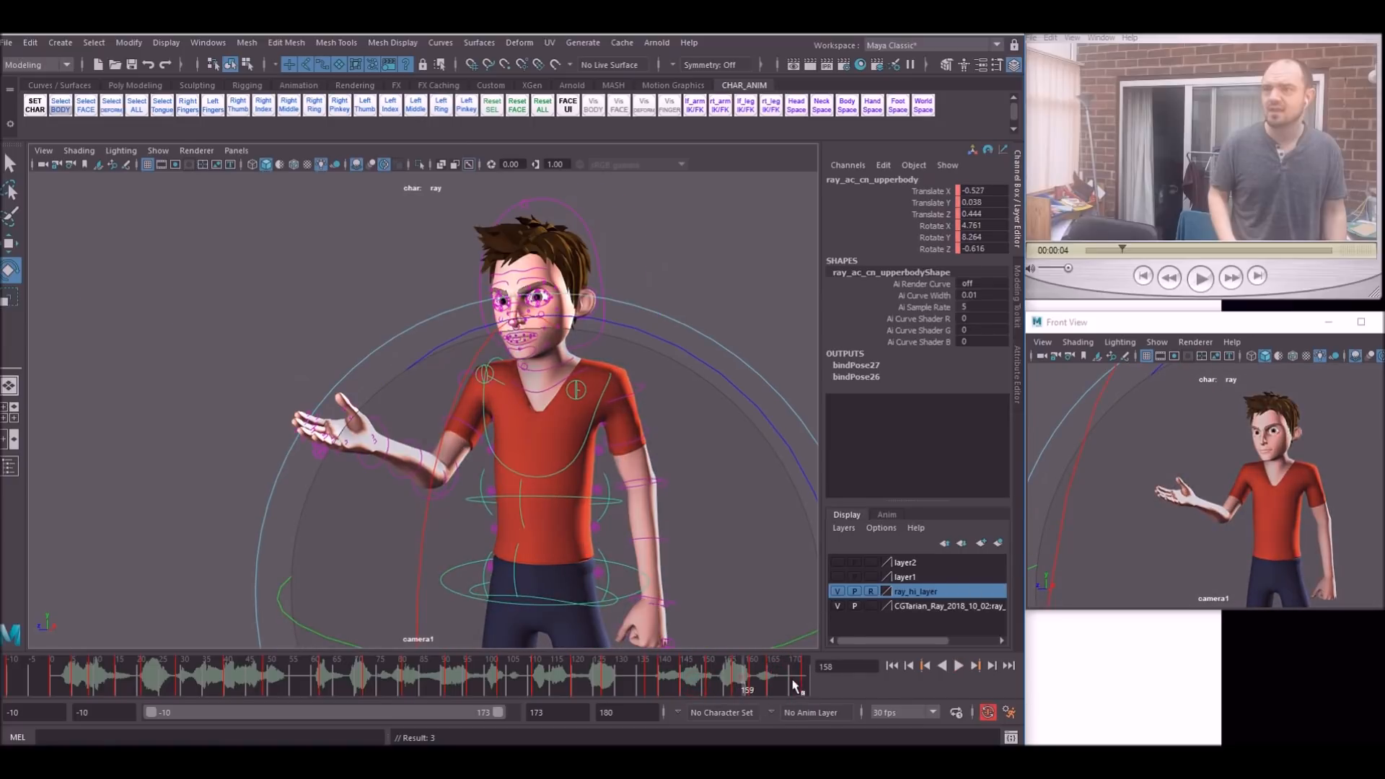
pyautogui.moveTo(751, 677); pyautogui.dragTo(764, 677)
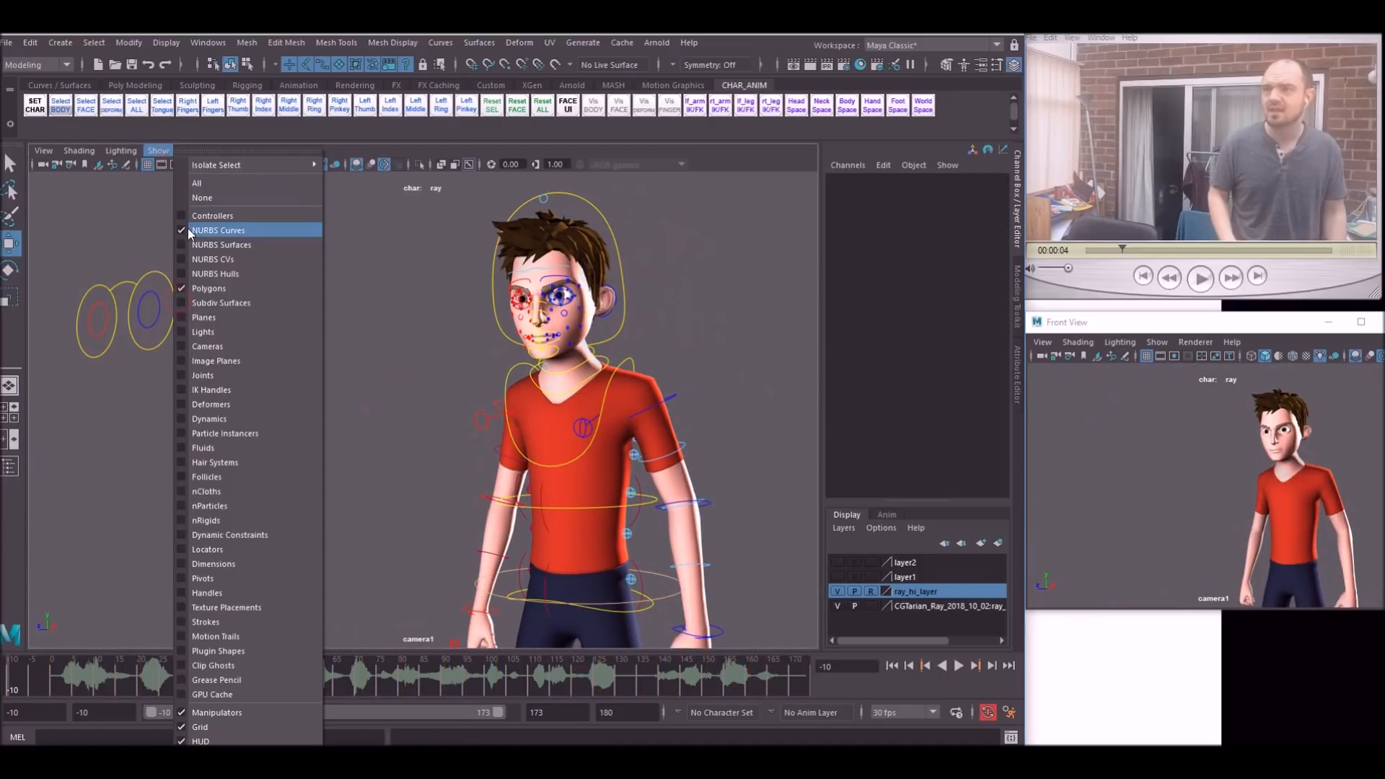
# - Uncheck NURBS Curves so Ray's rig controls are hidden in the viewport
pyautogui.click(218, 229)
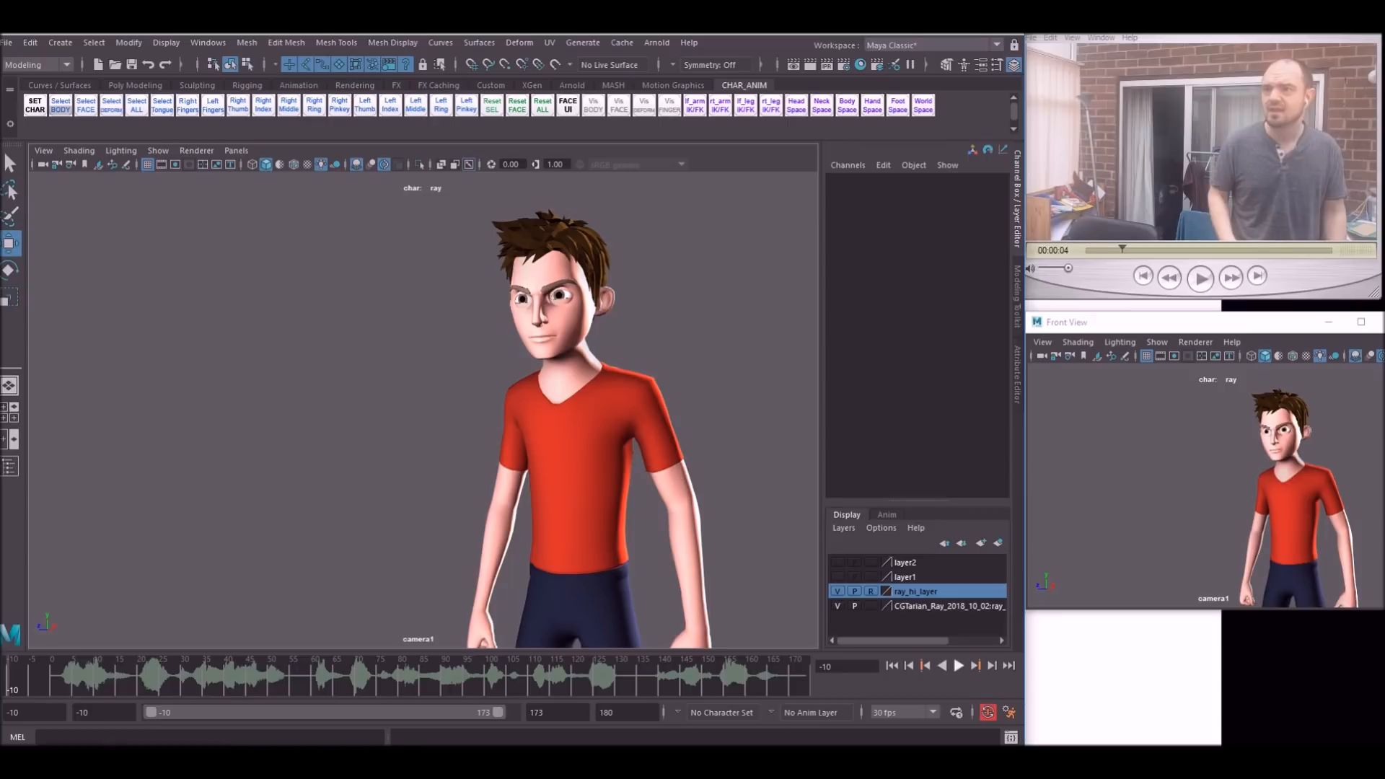
pyautogui.click(956, 665)
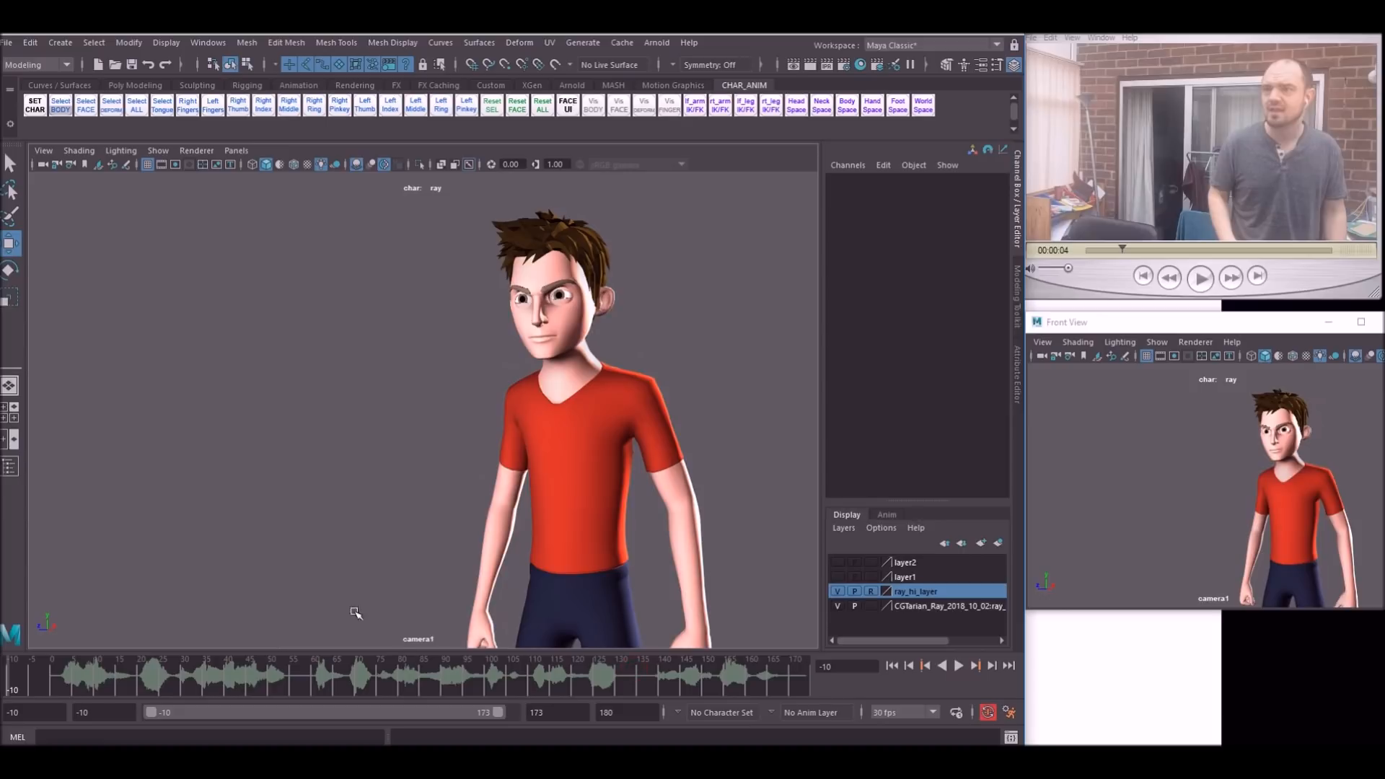
pyautogui.moveTo(642, 430)
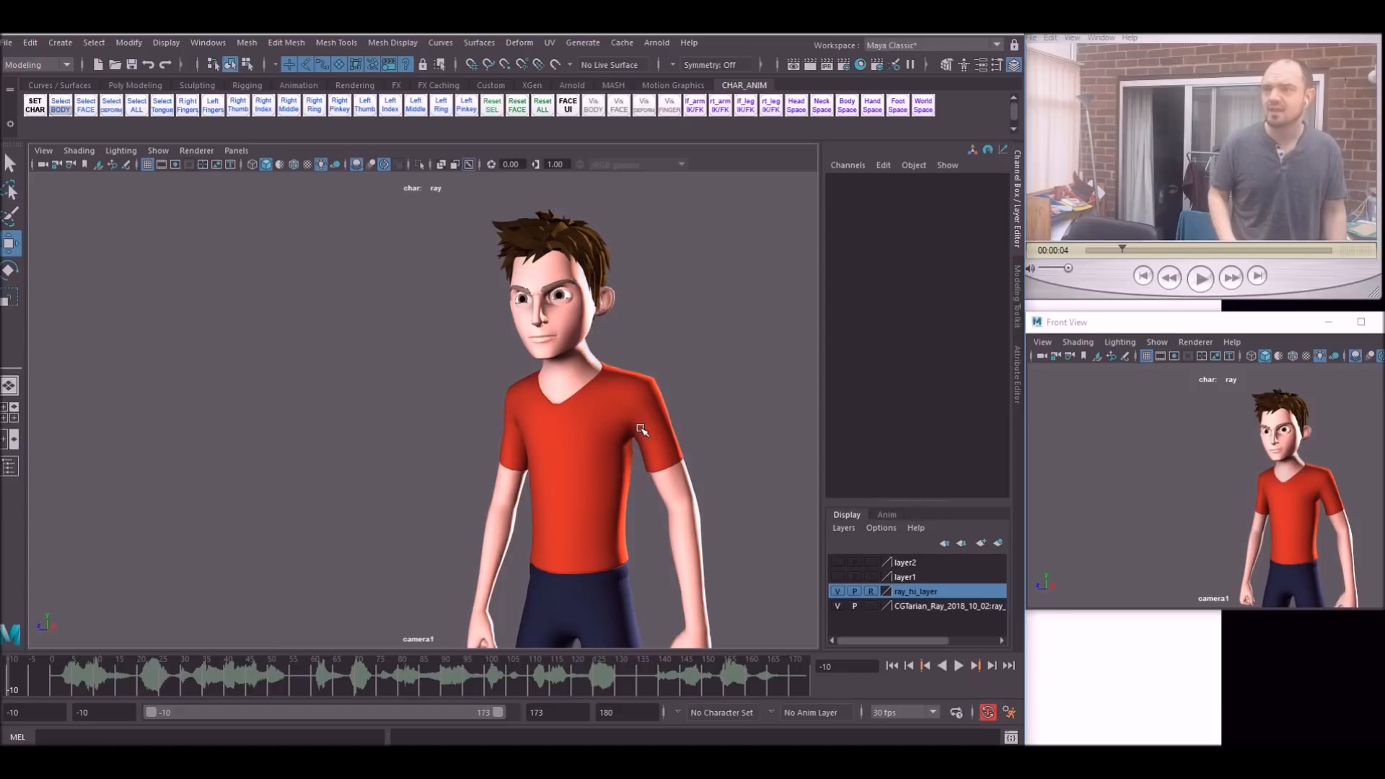
pyautogui.moveTo(618, 456)
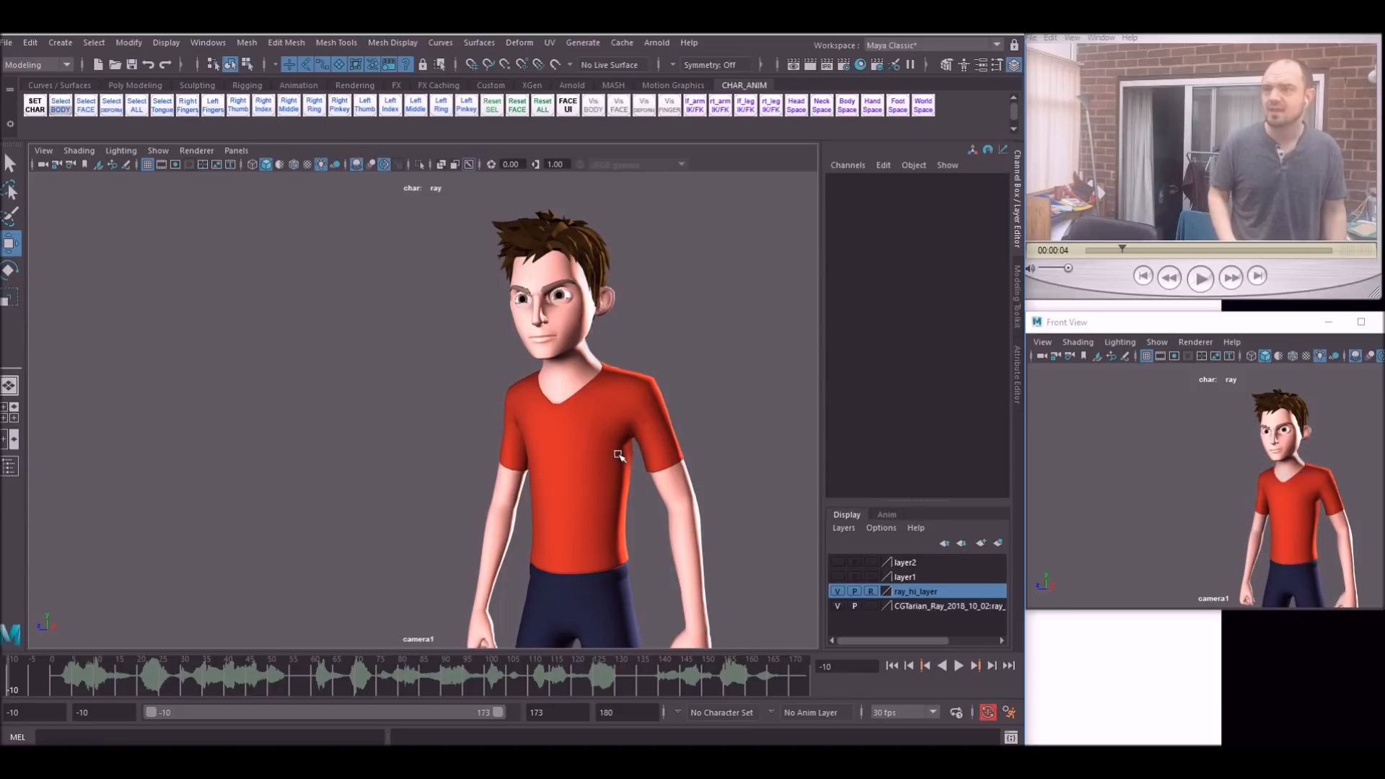